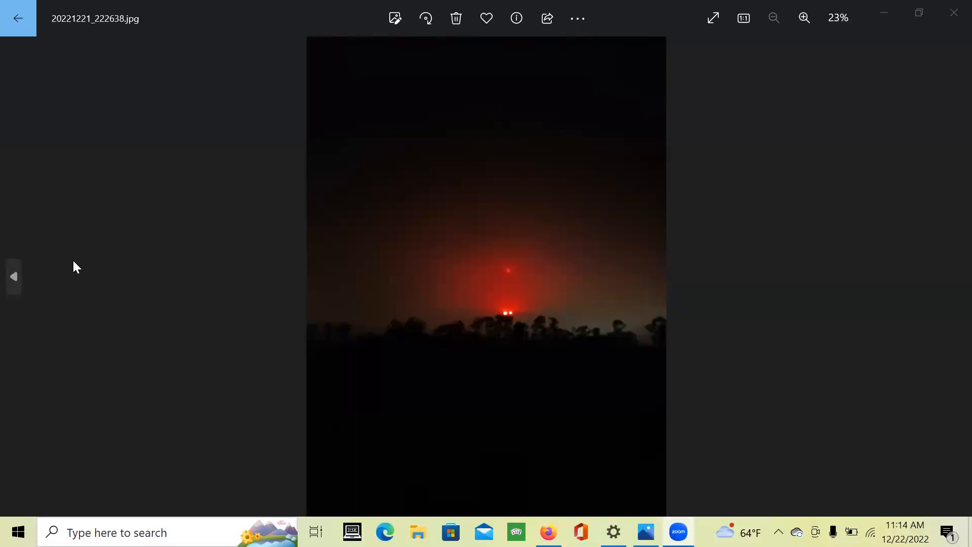
pyautogui.moveTo(11, 292)
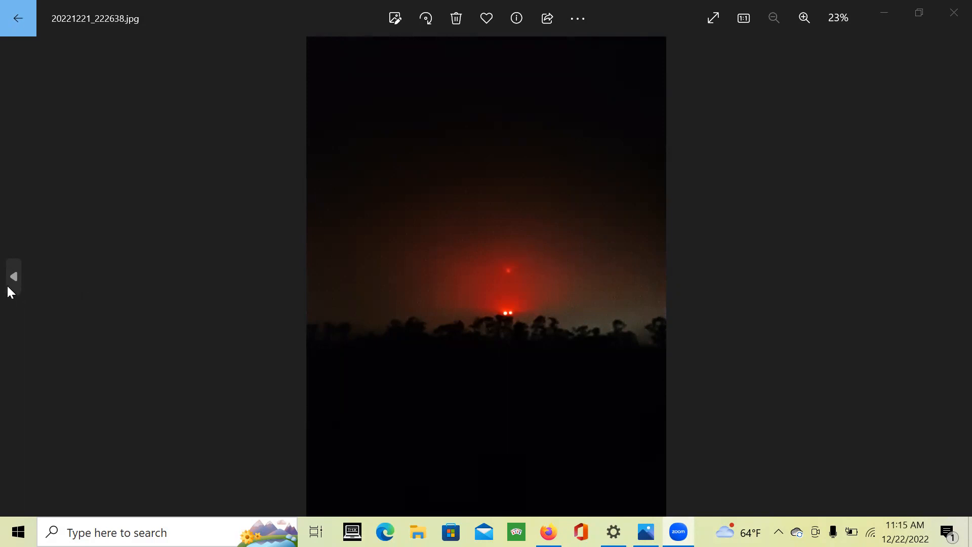
# Flip between the two night-sky photos, then scroll down the Fox News De Niro burglary article.
pyautogui.click(957, 277)
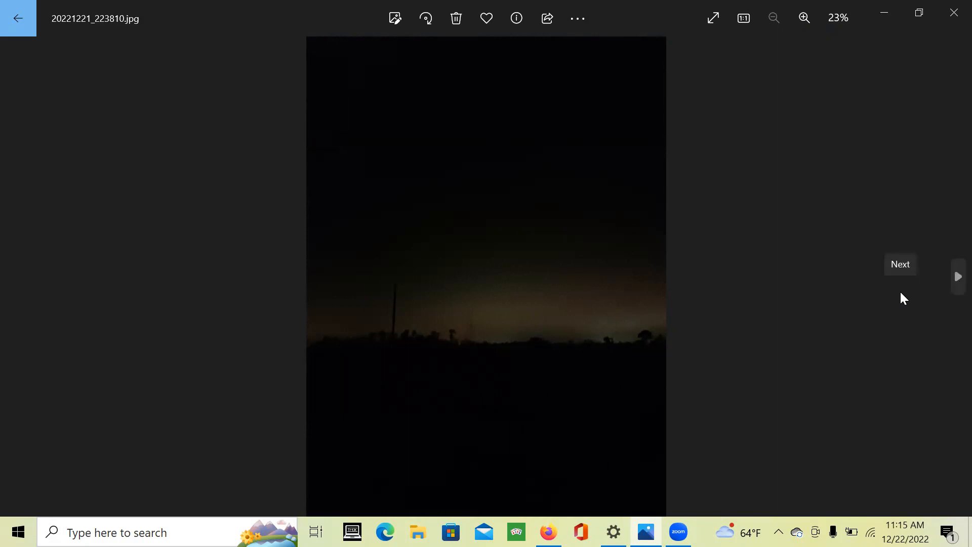
pyautogui.moveTo(953, 286)
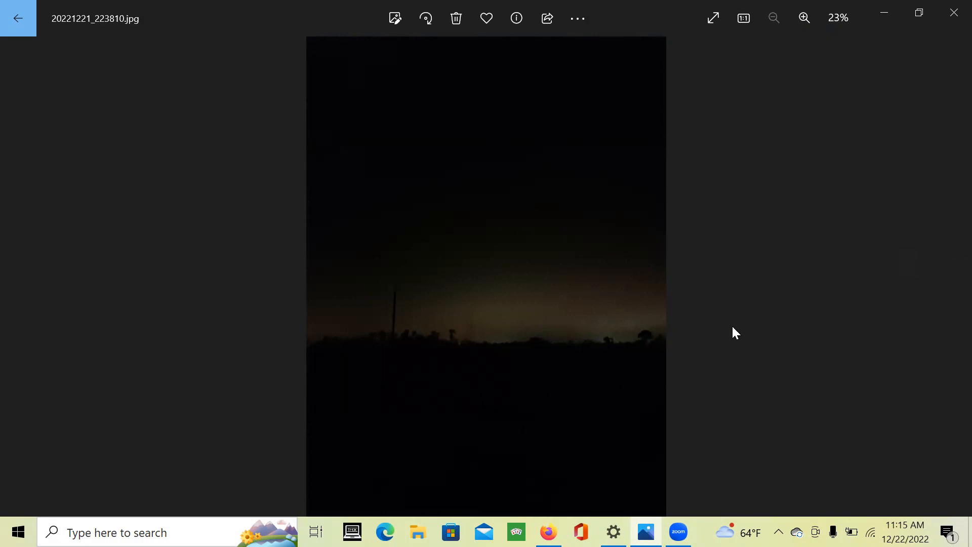
pyautogui.moveTo(712, 342)
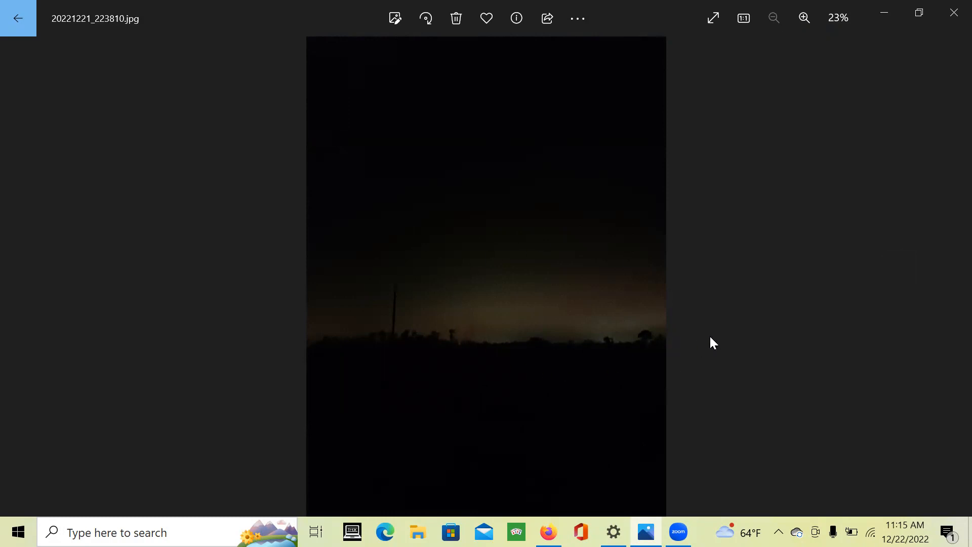
pyautogui.moveTo(736, 344)
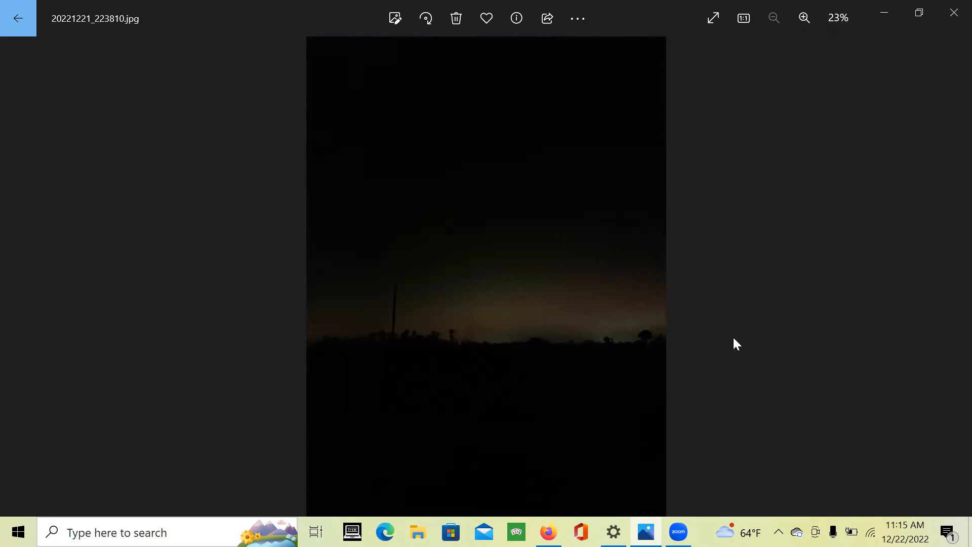
pyautogui.click(955, 276)
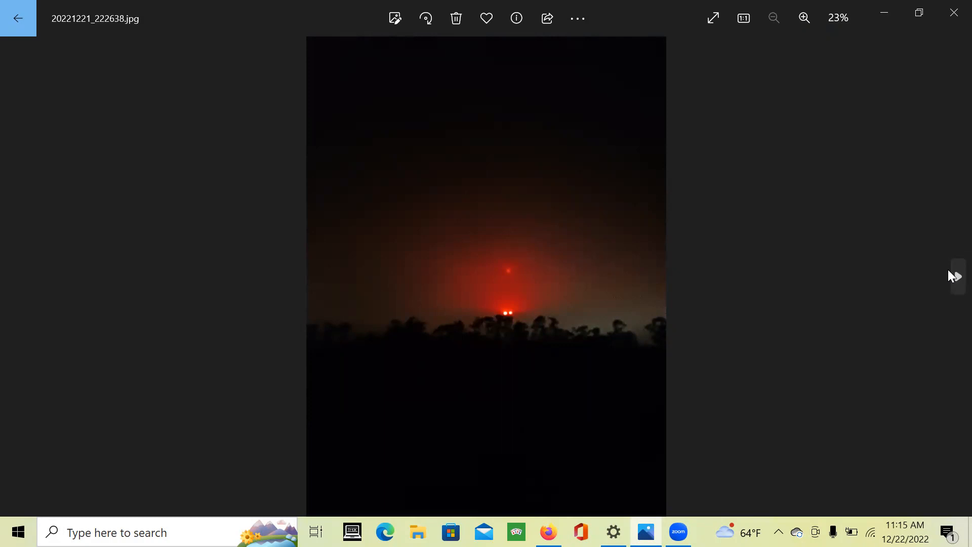
pyautogui.moveTo(884, 12)
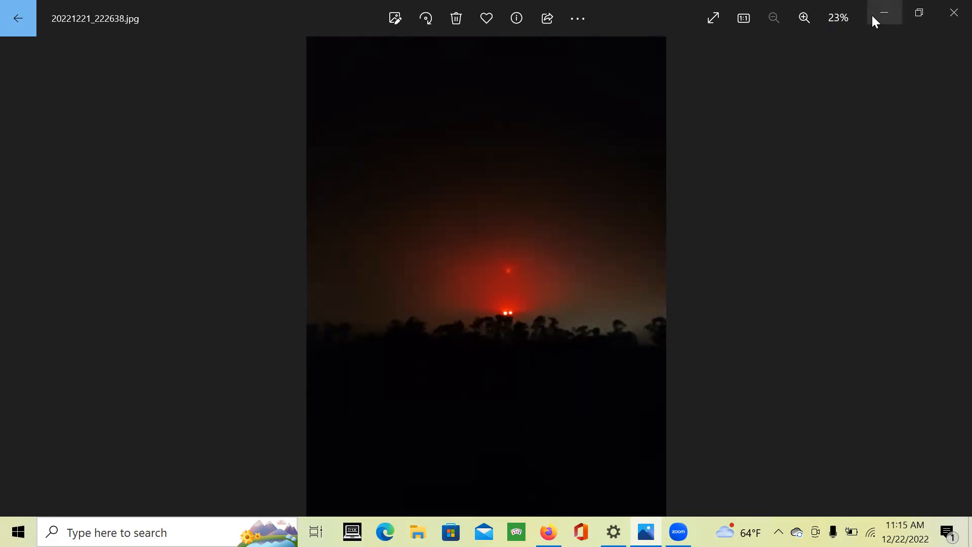
pyautogui.press('alt+tab')
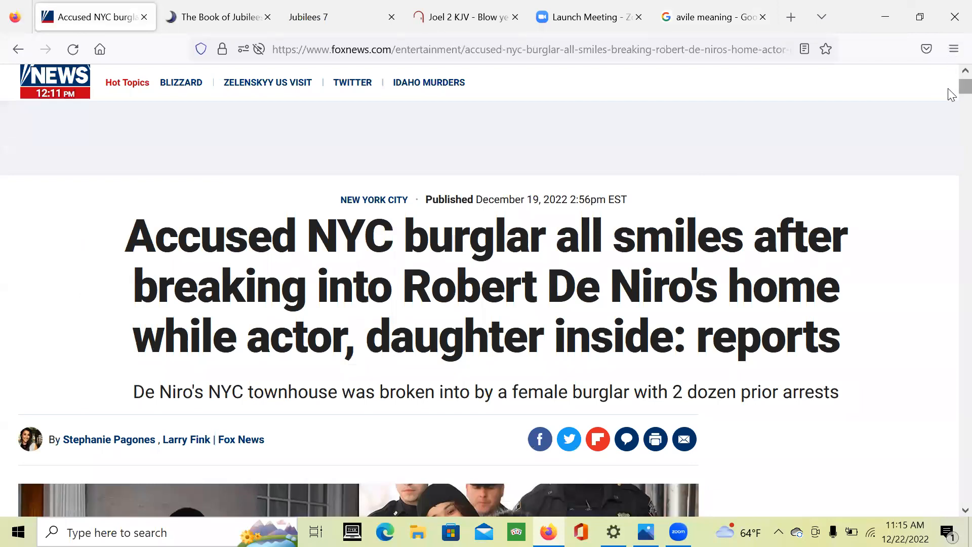
pyautogui.scroll(-3)
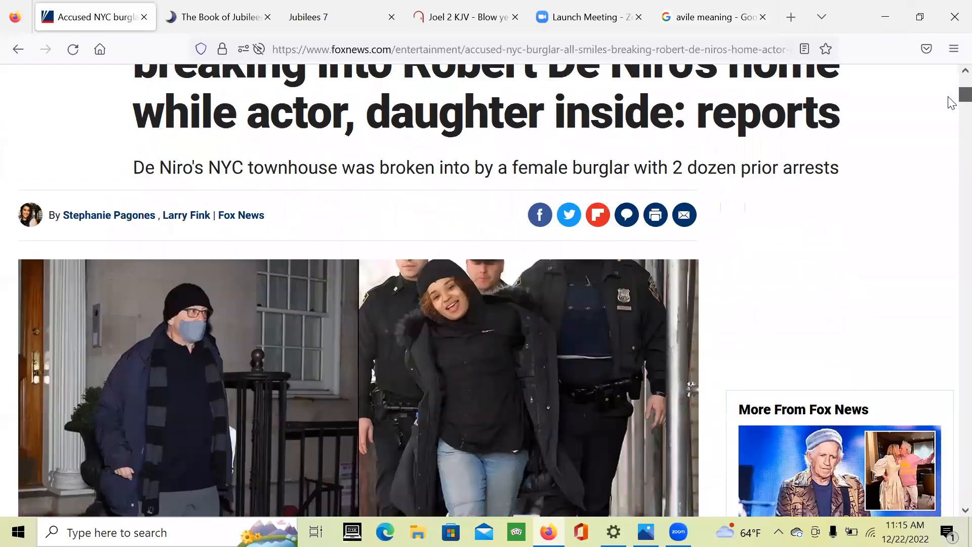
pyautogui.scroll(-3)
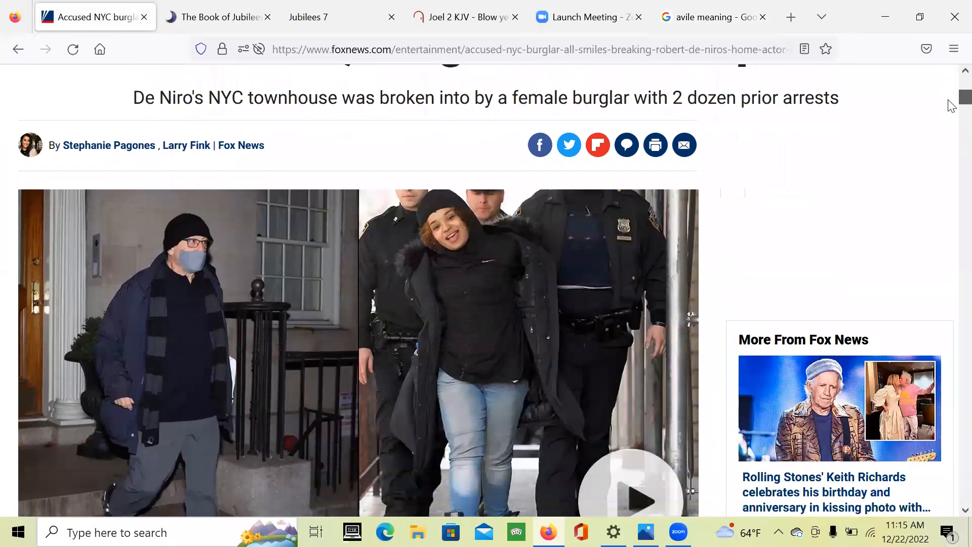
pyautogui.scroll(-3)
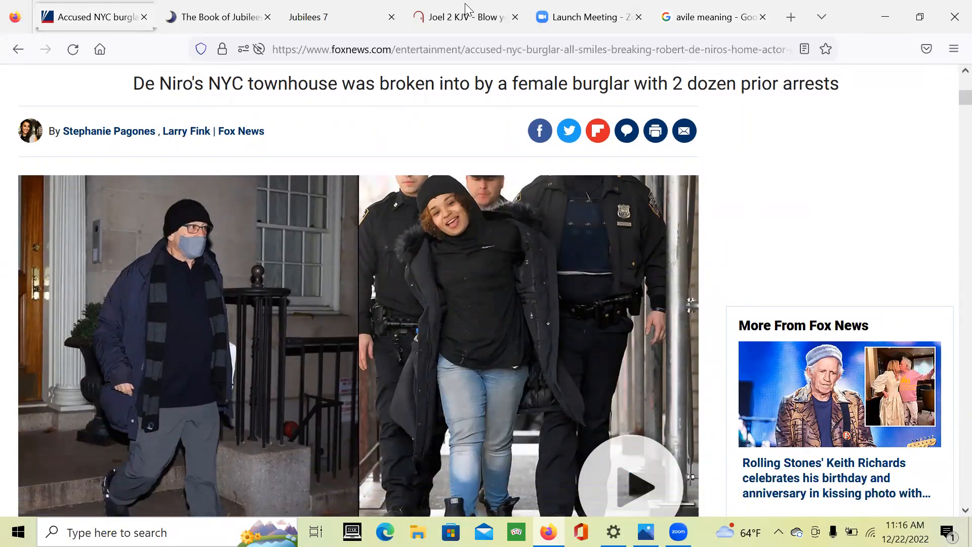
# Switch to the Joel 2 KJV tab and scroll down to verses 7–13.
pyautogui.click(461, 17)
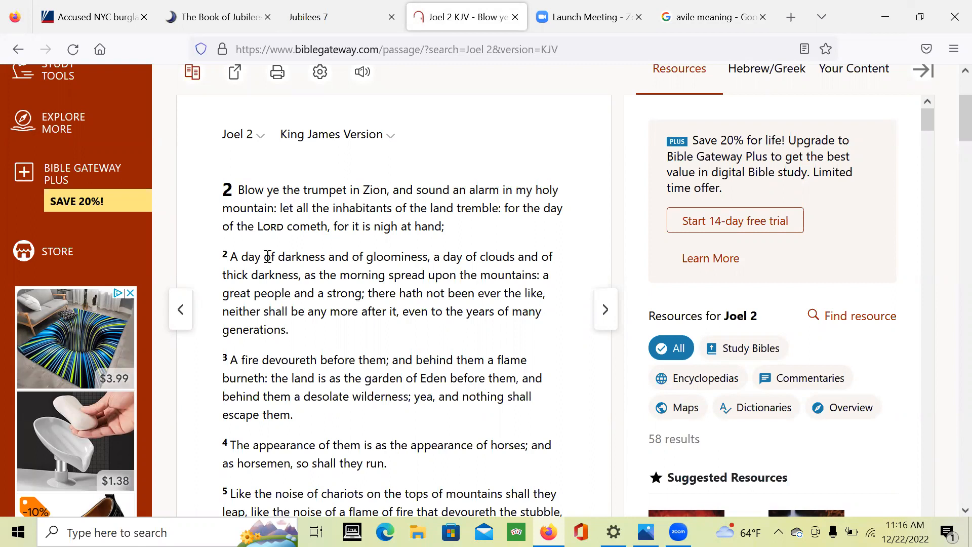
pyautogui.moveTo(485, 271)
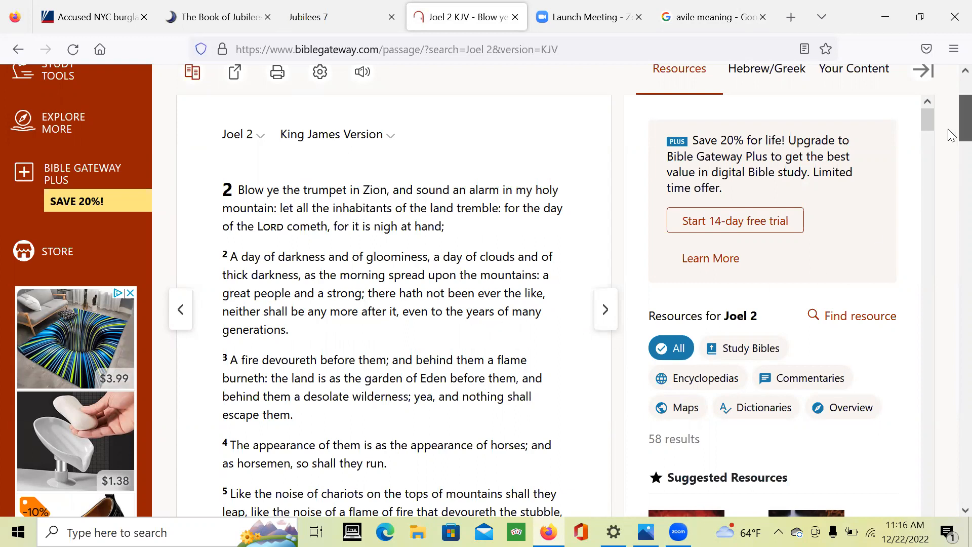
pyautogui.scroll(-3)
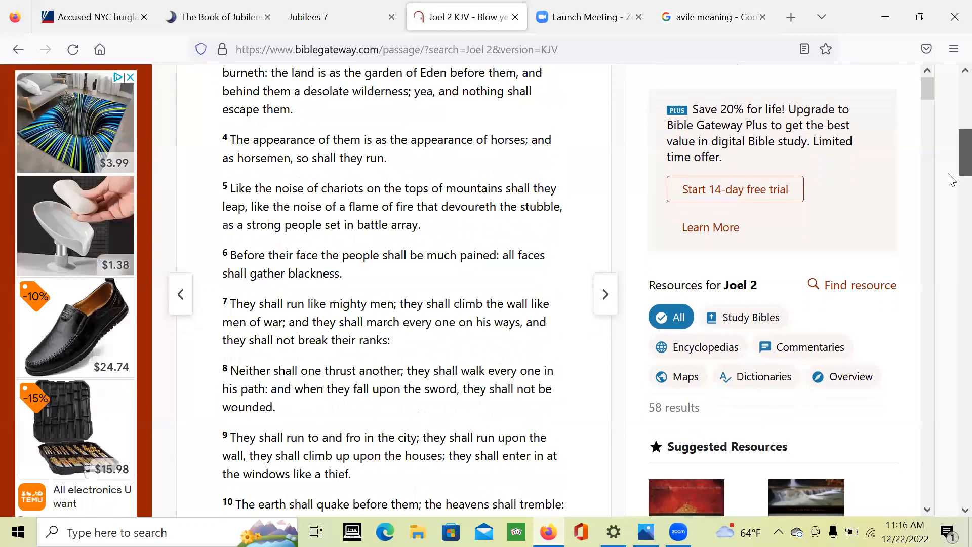
pyautogui.scroll(-3)
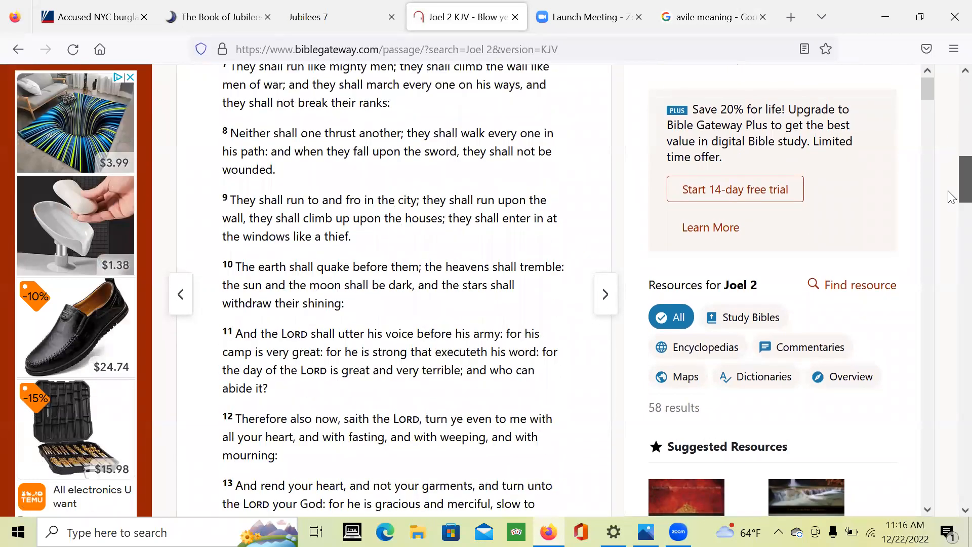
pyautogui.scroll(-3)
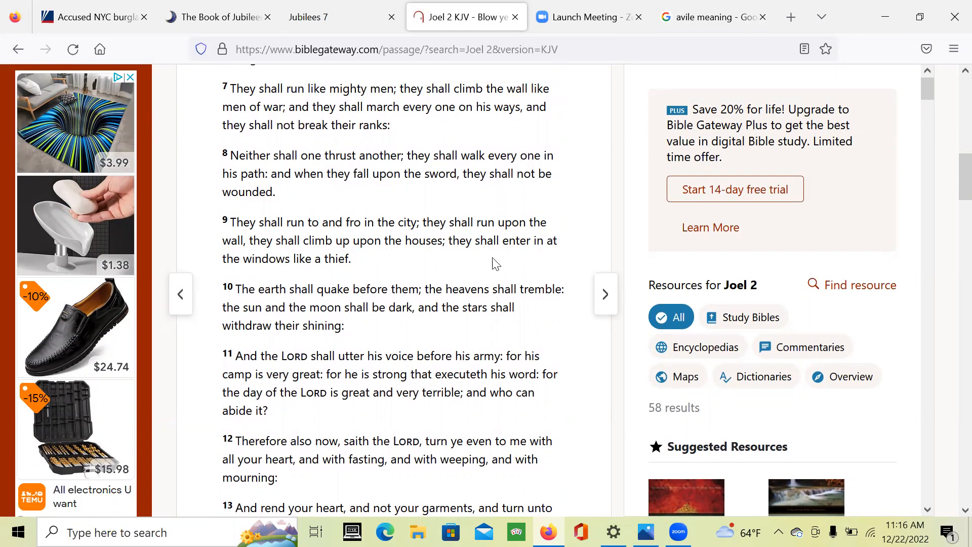
pyautogui.moveTo(301, 150)
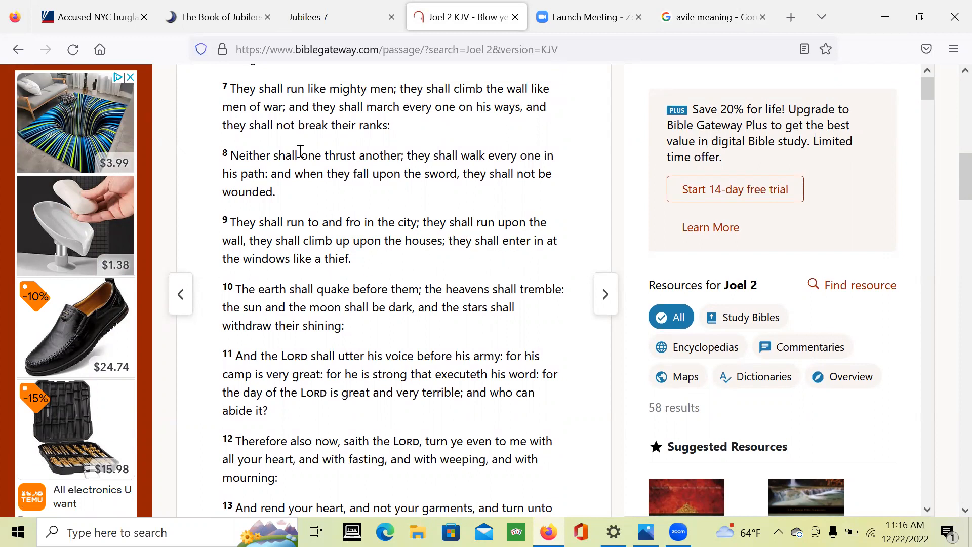
pyautogui.click(93, 17)
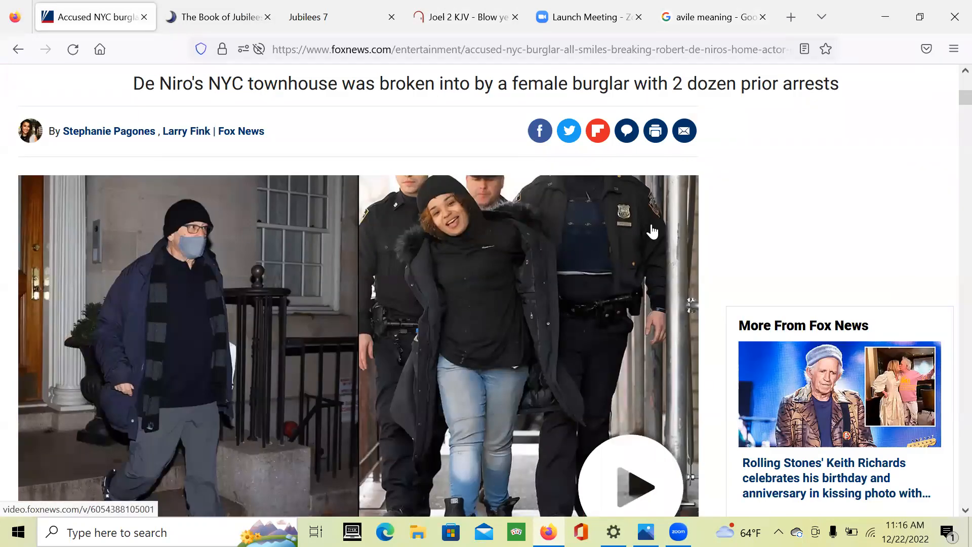
pyautogui.moveTo(588, 257)
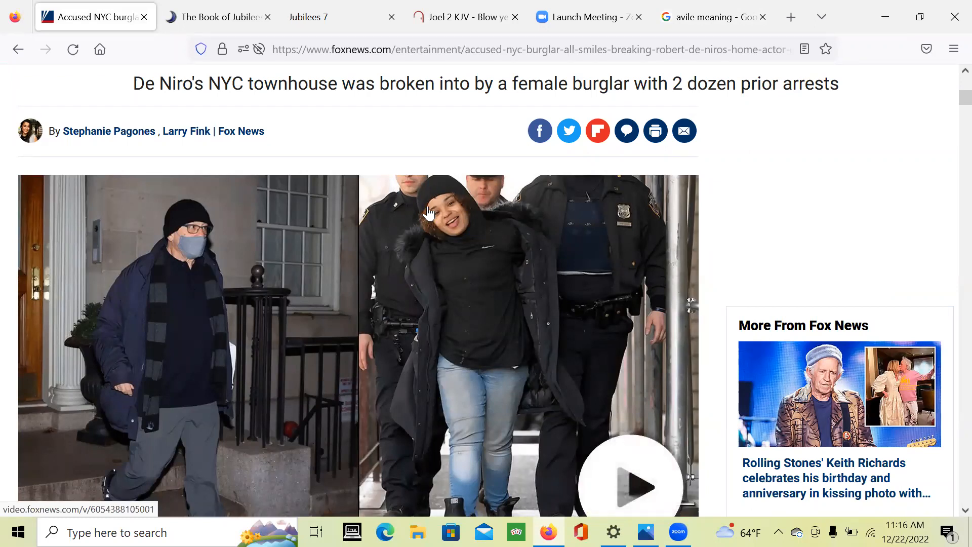
pyautogui.moveTo(505, 313)
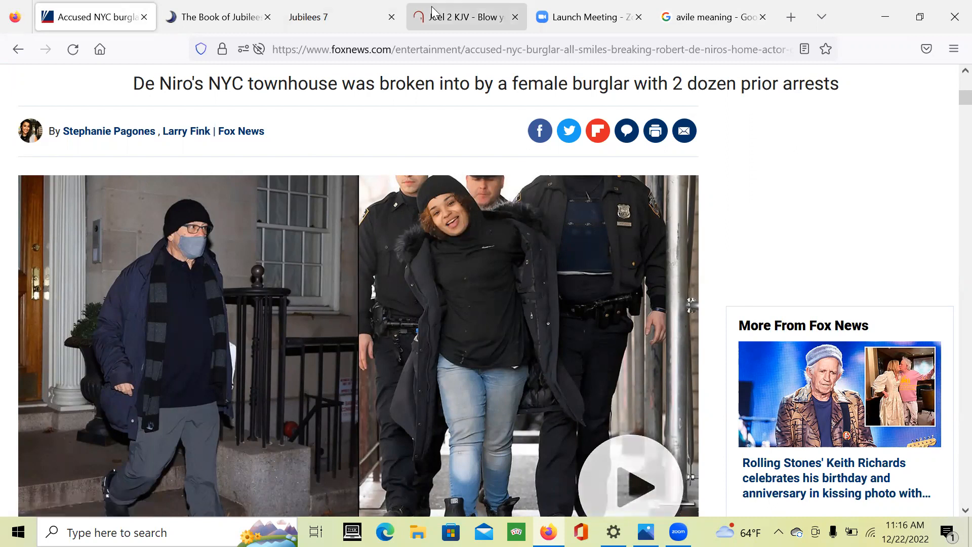
pyautogui.click(462, 17)
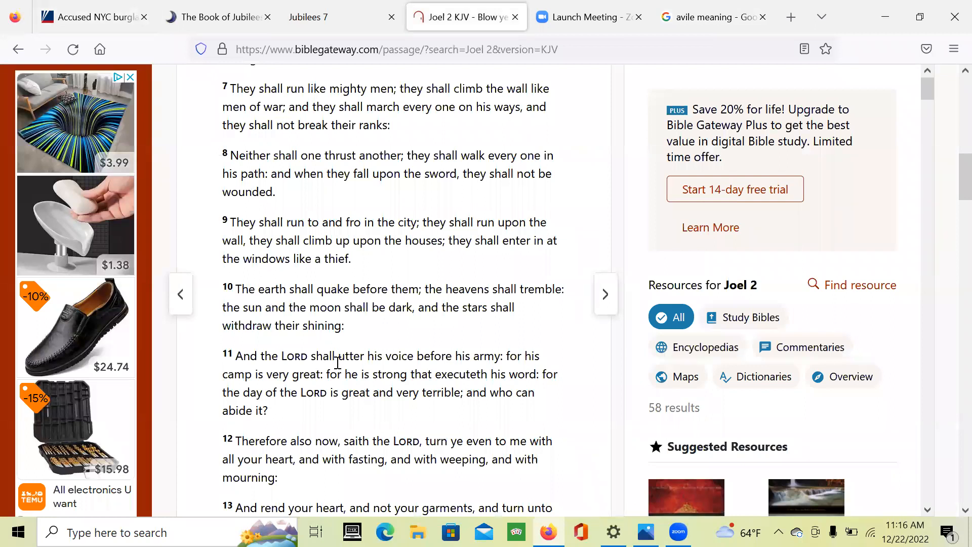
pyautogui.moveTo(400, 302)
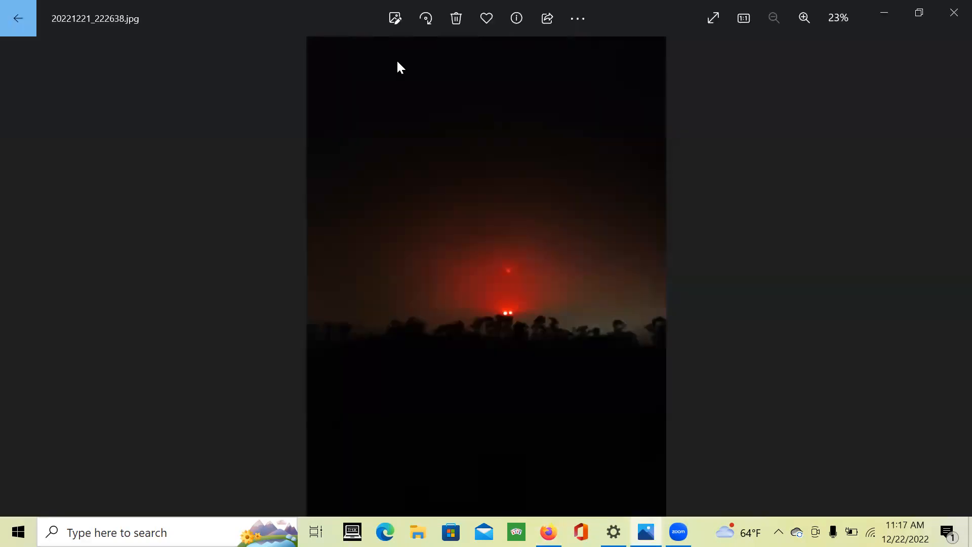
pyautogui.moveTo(544, 362)
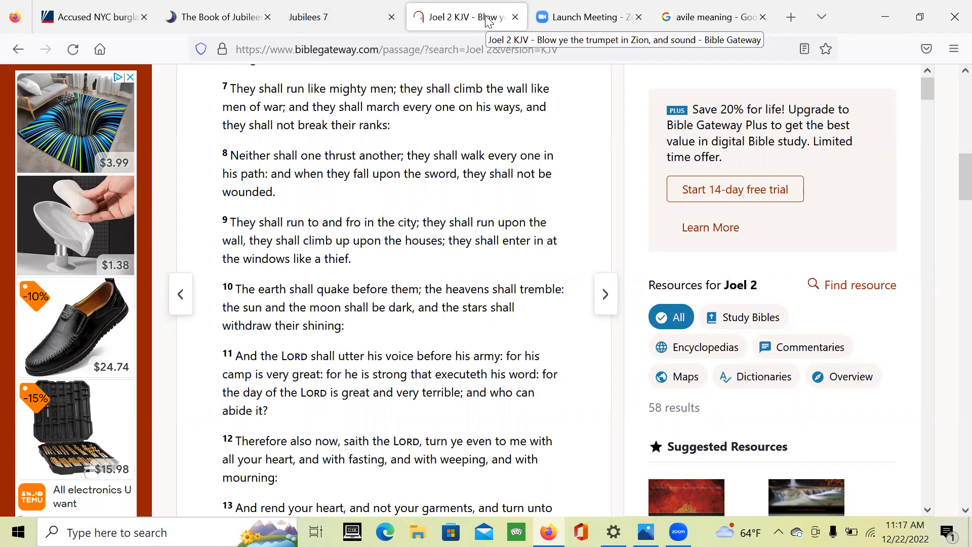
pyautogui.moveTo(591, 188)
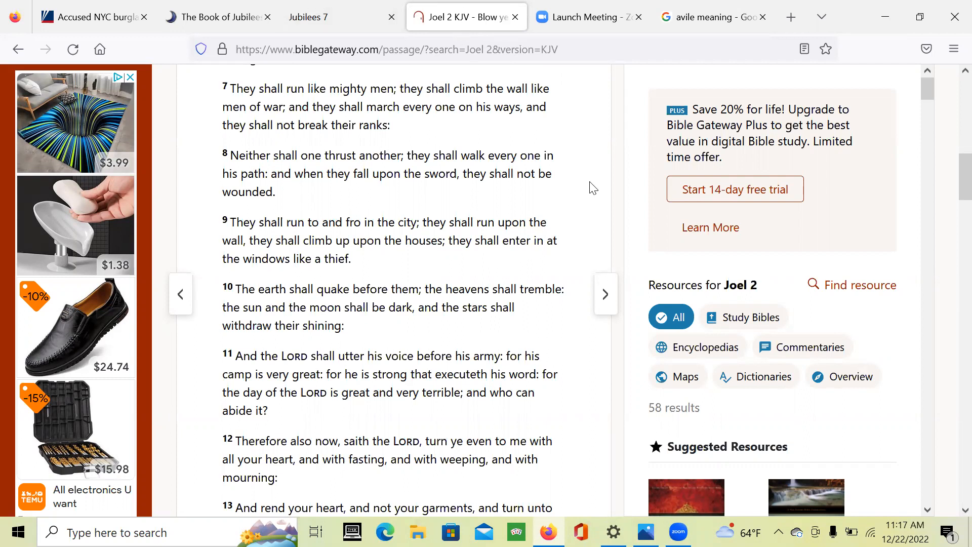
# Alternate between the Fox News burglary article and the Joel 2 KJV passage.
pyautogui.click(93, 17)
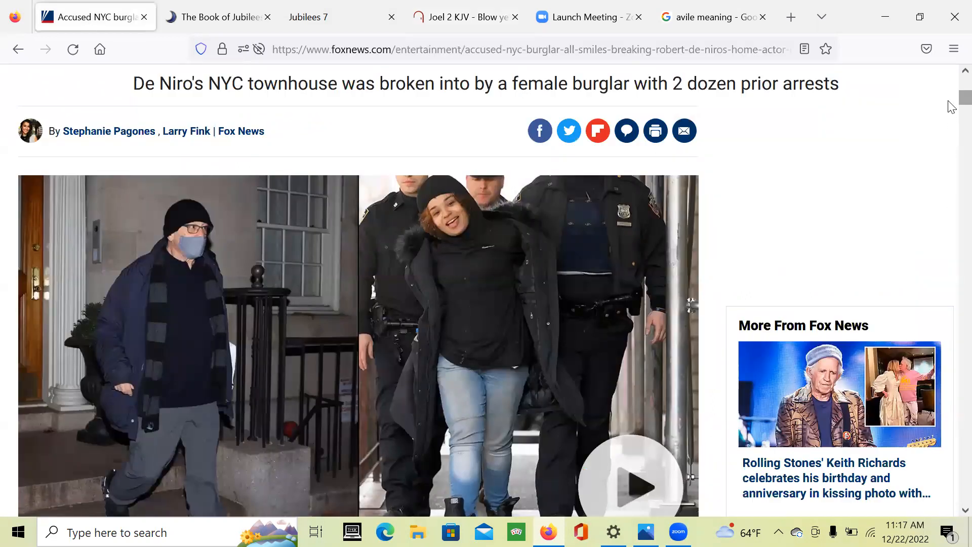
pyautogui.moveTo(565, 340)
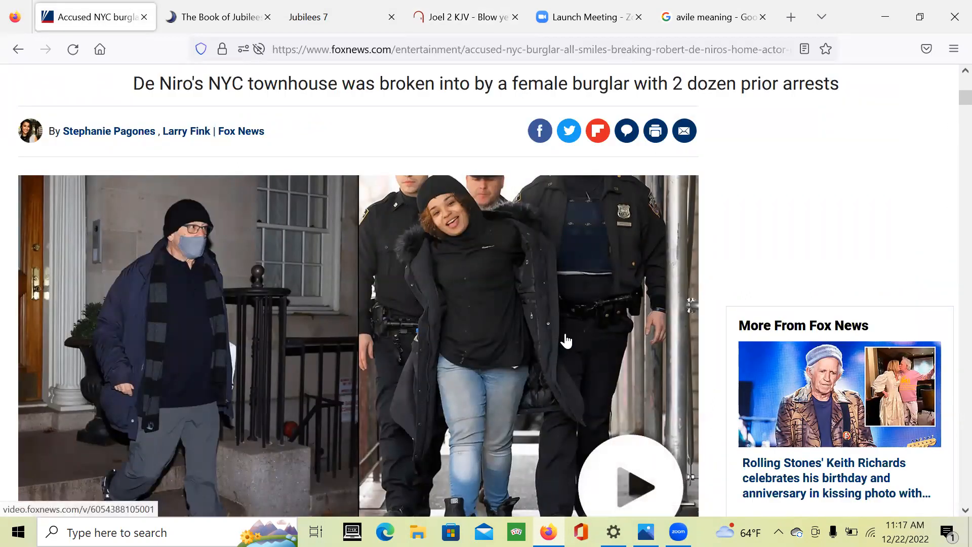
pyautogui.click(462, 17)
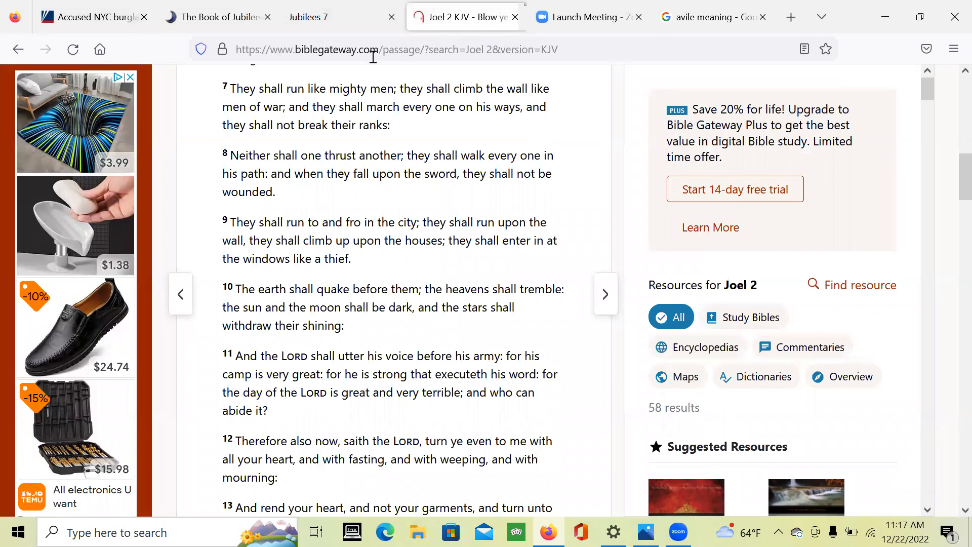
pyautogui.moveTo(93, 16)
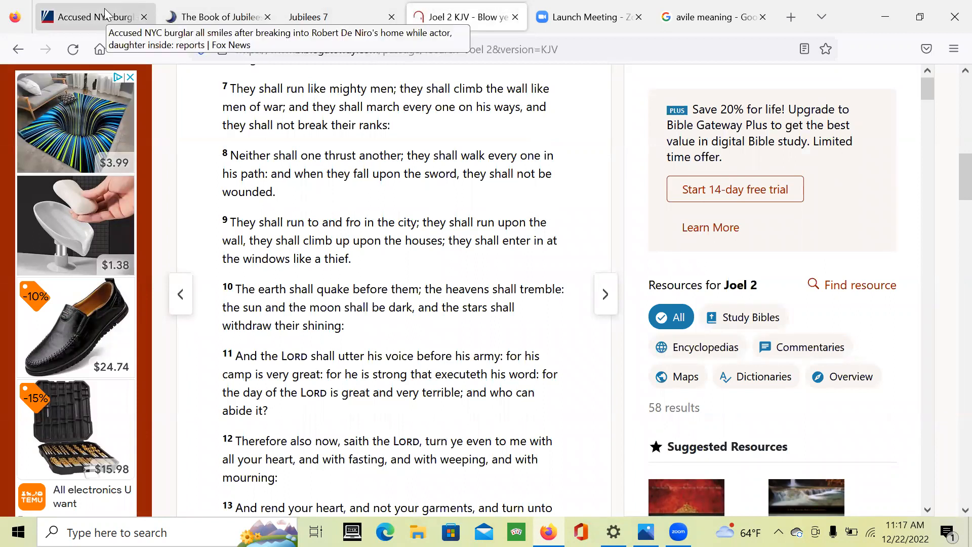
pyautogui.click(86, 17)
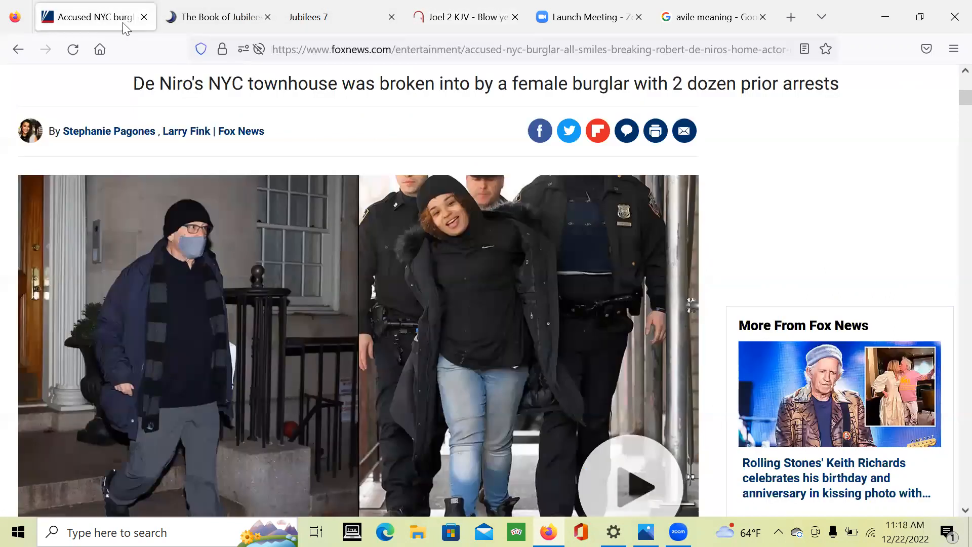
pyautogui.moveTo(183, 235)
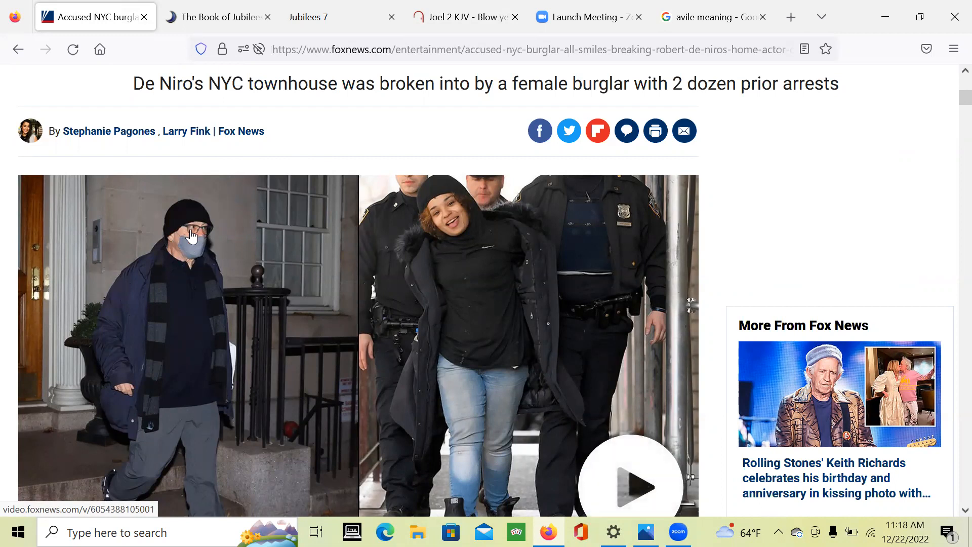
pyautogui.moveTo(177, 272)
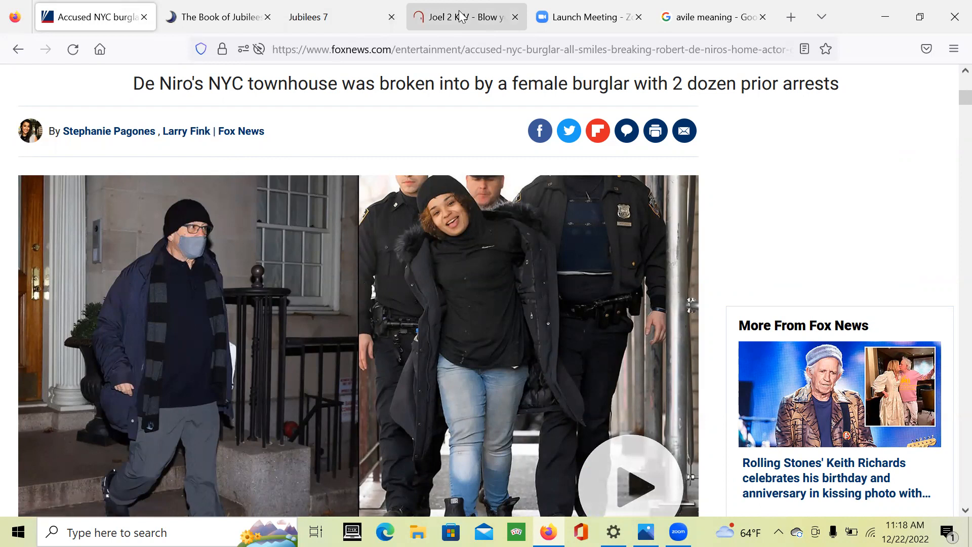
pyautogui.click(461, 16)
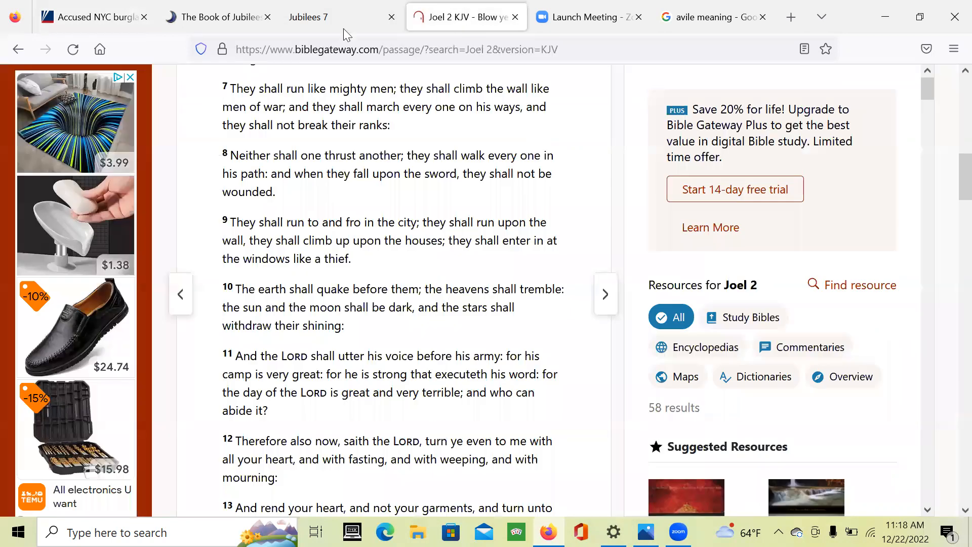
# Glance at the Fox News article and the Google definition of 'avile', then return to Joel 2.
pyautogui.click(94, 17)
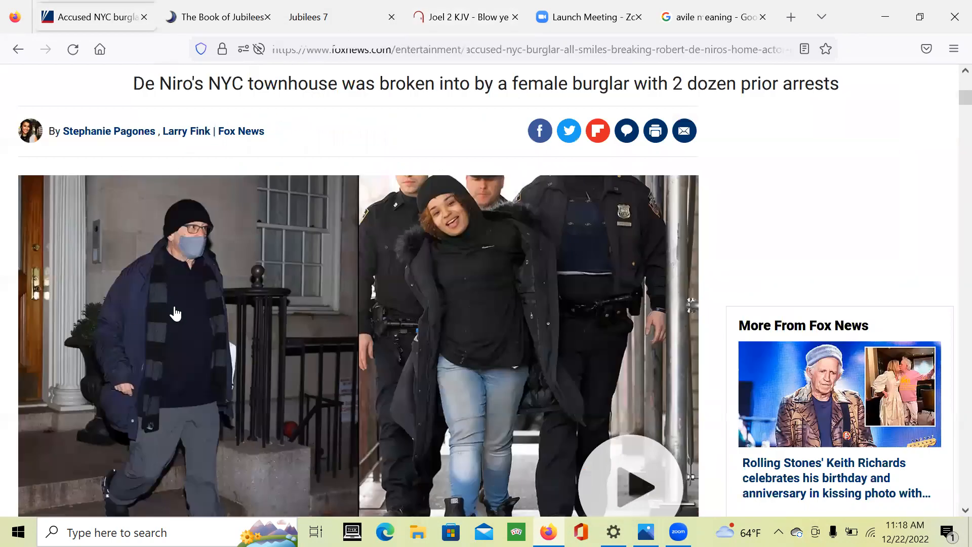
pyautogui.moveTo(201, 378)
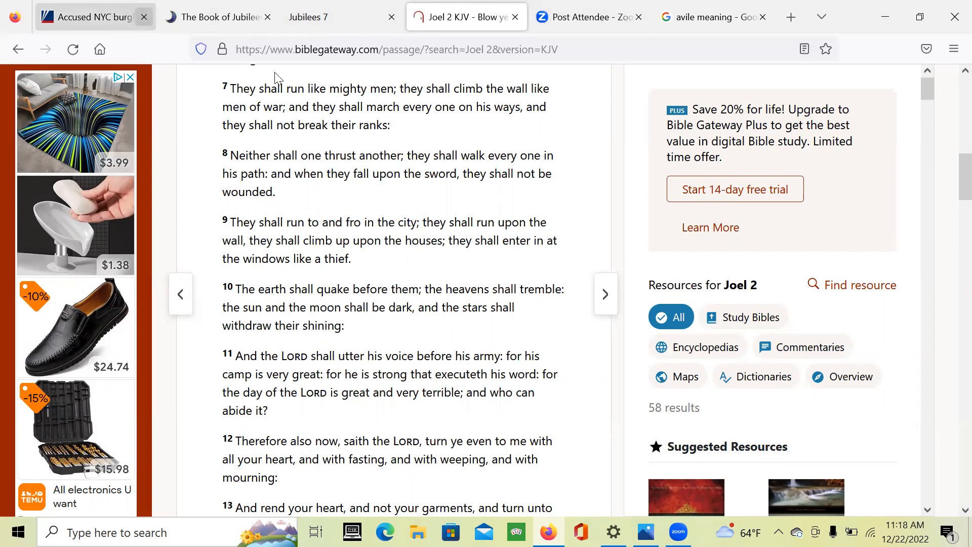
pyautogui.moveTo(465, 414)
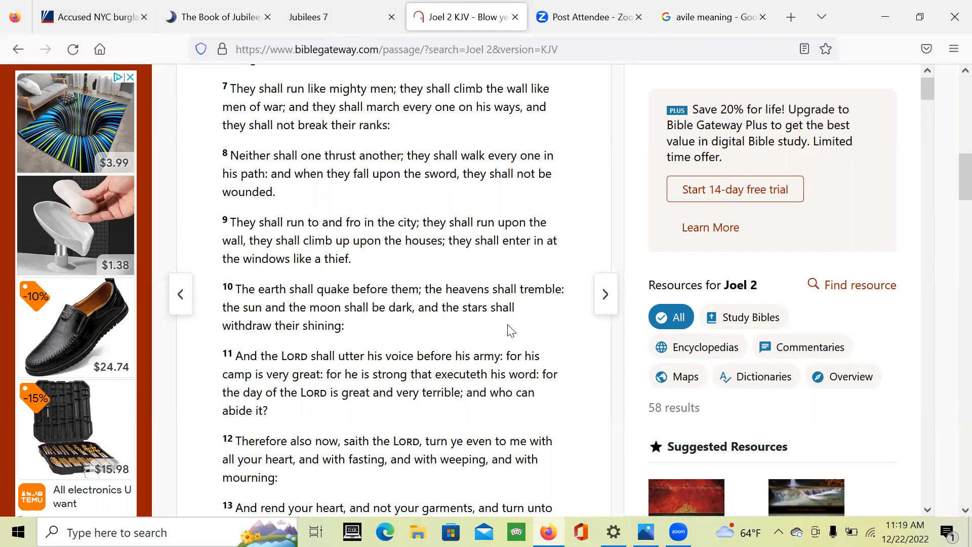
pyautogui.moveTo(577, 309)
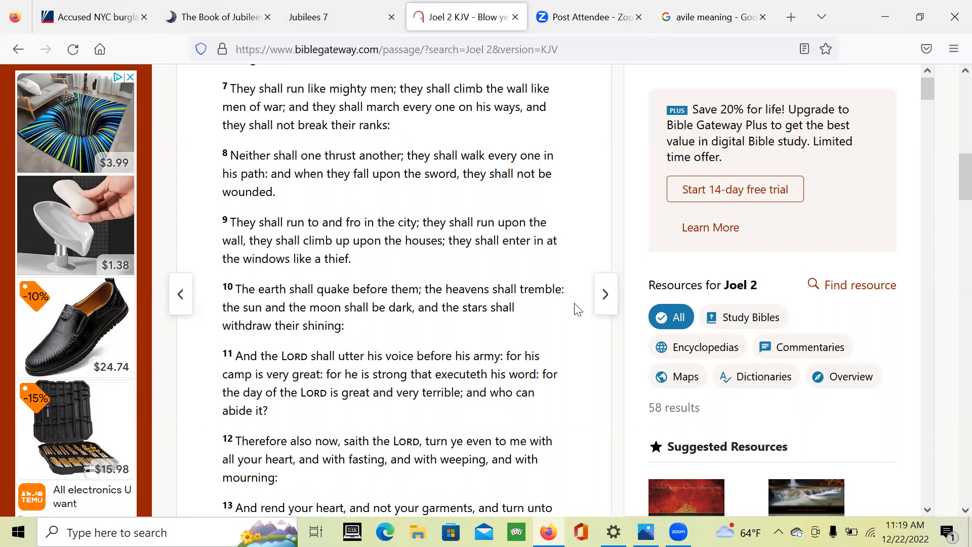
pyautogui.moveTo(406, 287)
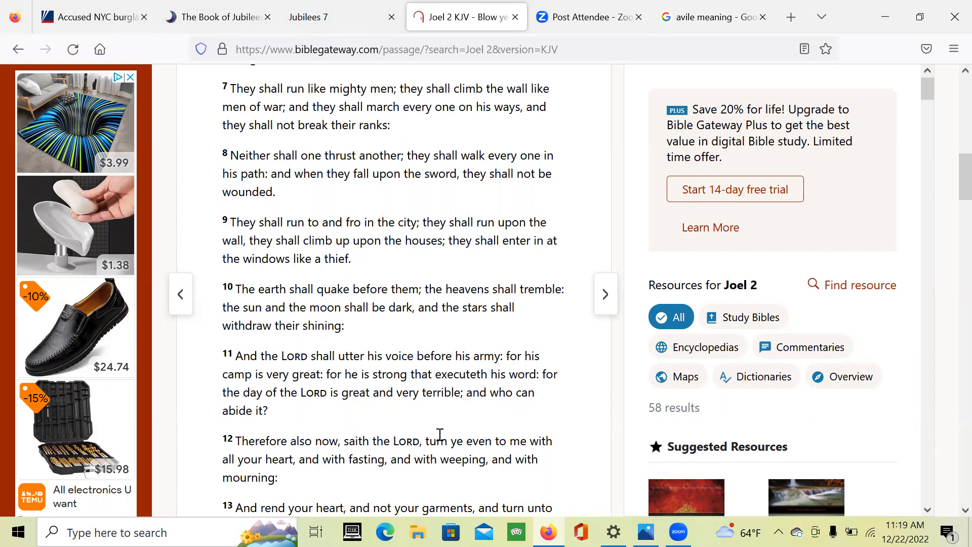
pyautogui.moveTo(525, 397)
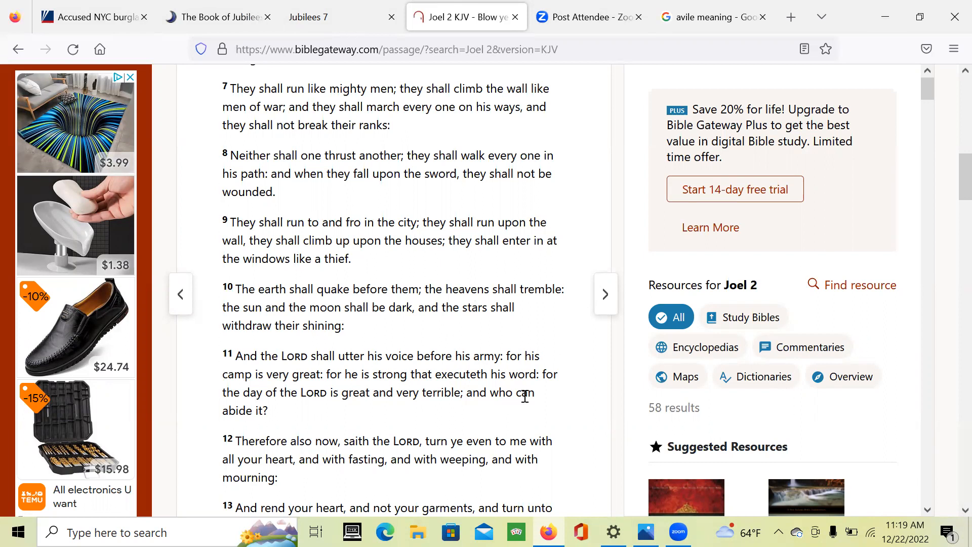
pyautogui.moveTo(359, 226)
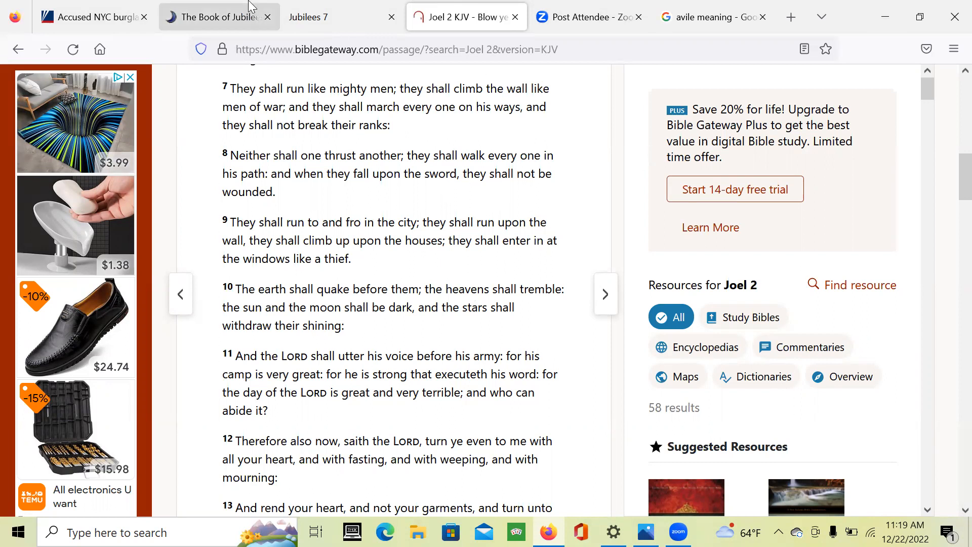
pyautogui.click(93, 16)
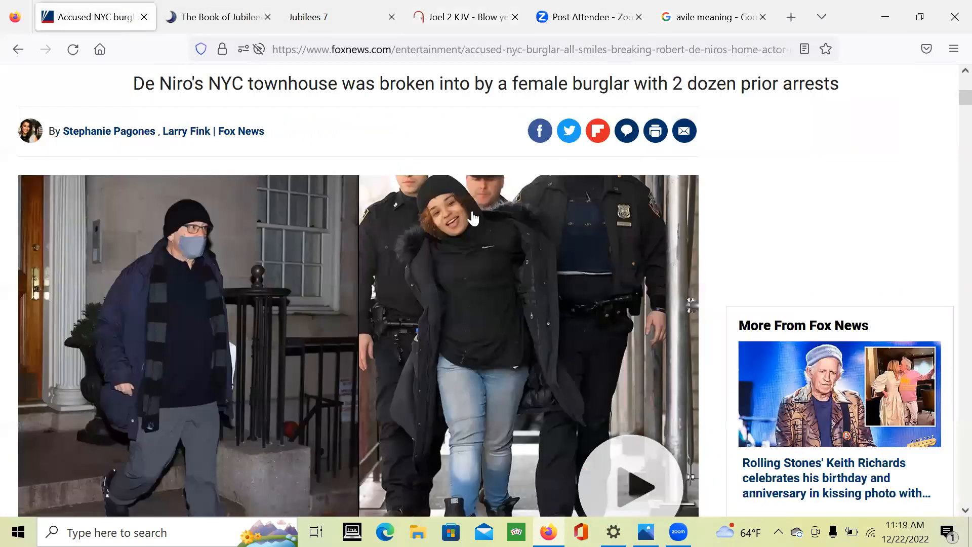
pyautogui.click(713, 17)
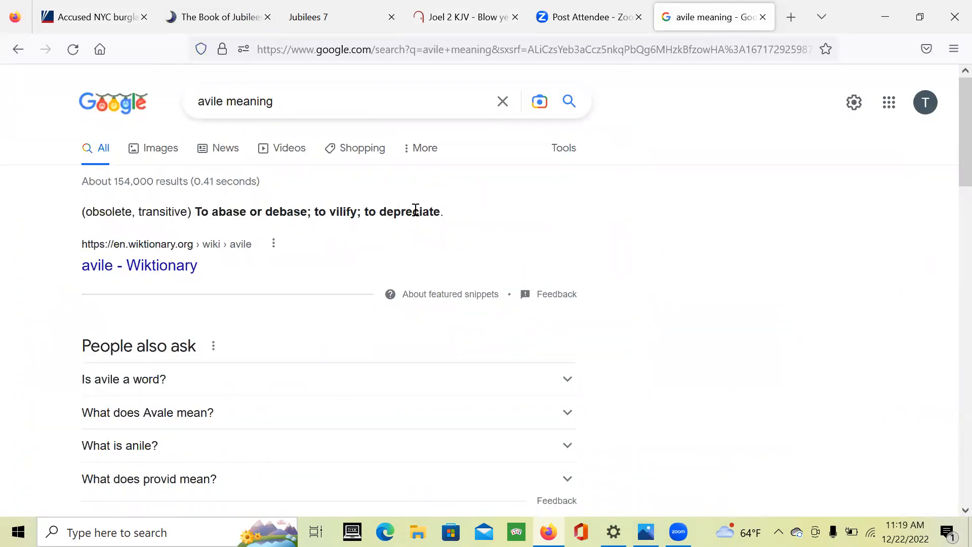
pyautogui.moveTo(300, 311)
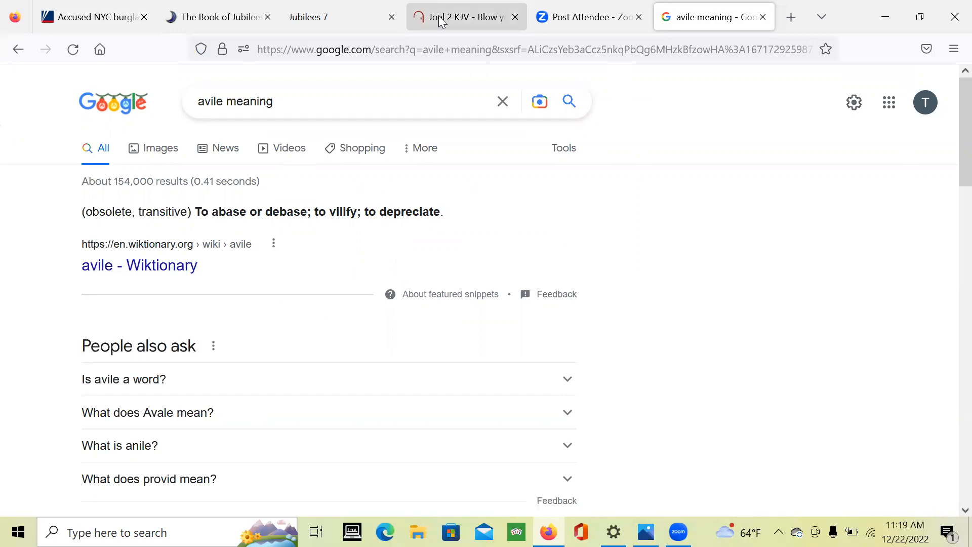
pyautogui.click(461, 17)
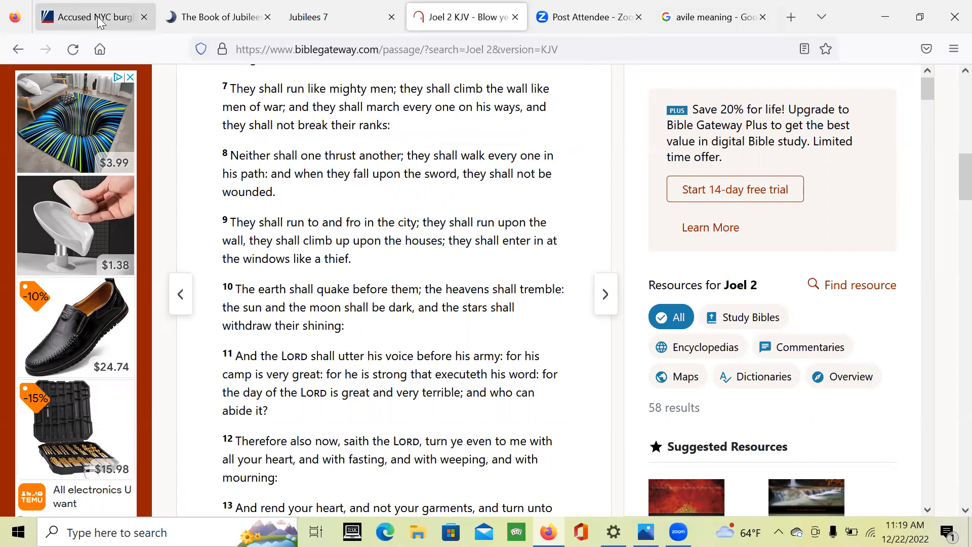
pyautogui.moveTo(96, 17)
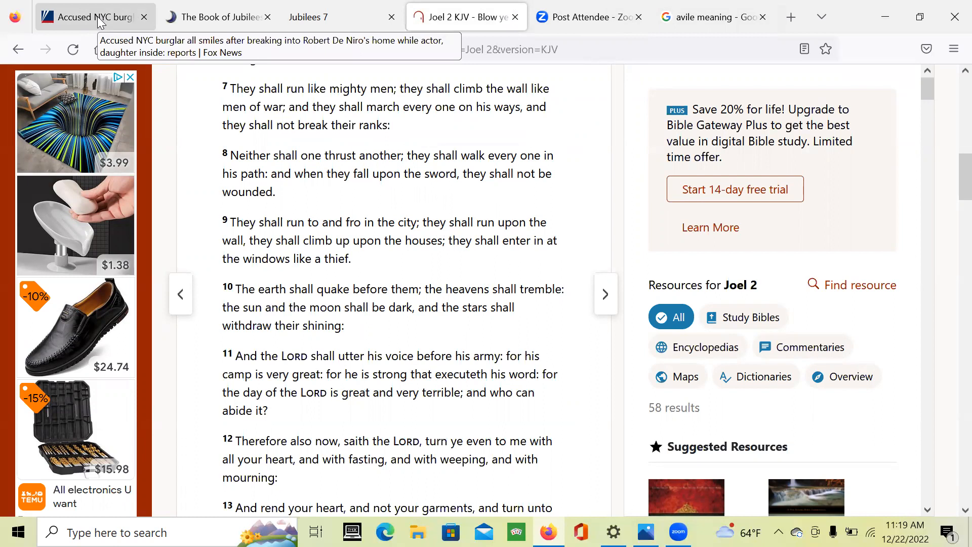
# View the dark and red-glow night-sky photos in Photos, then return to the Joel 2 passage.
pyautogui.click(645, 532)
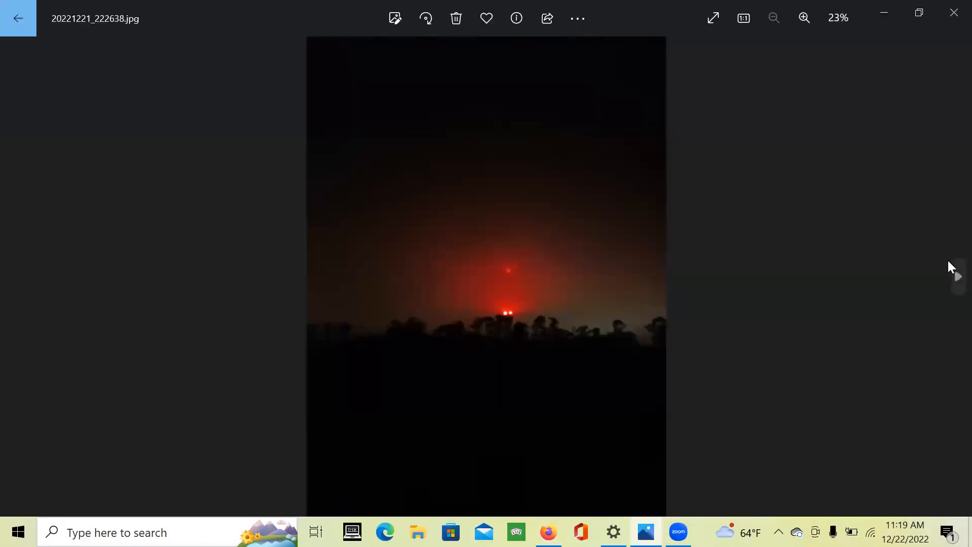
pyautogui.click(956, 276)
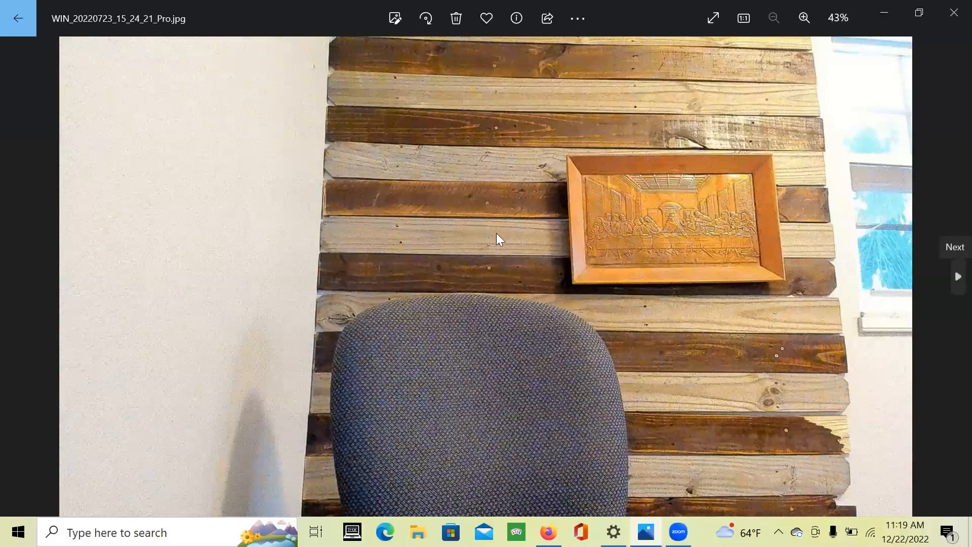
pyautogui.click(956, 277)
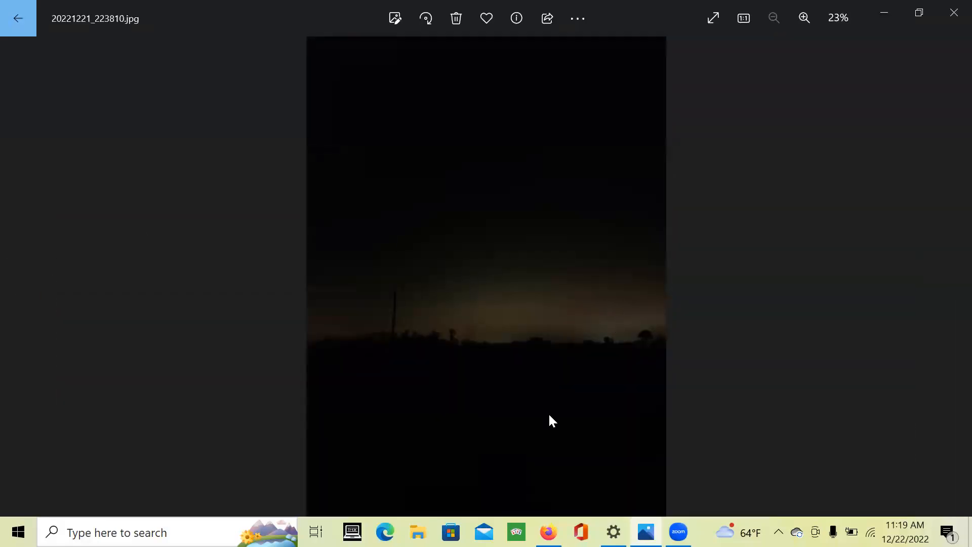
pyautogui.moveTo(348, 357)
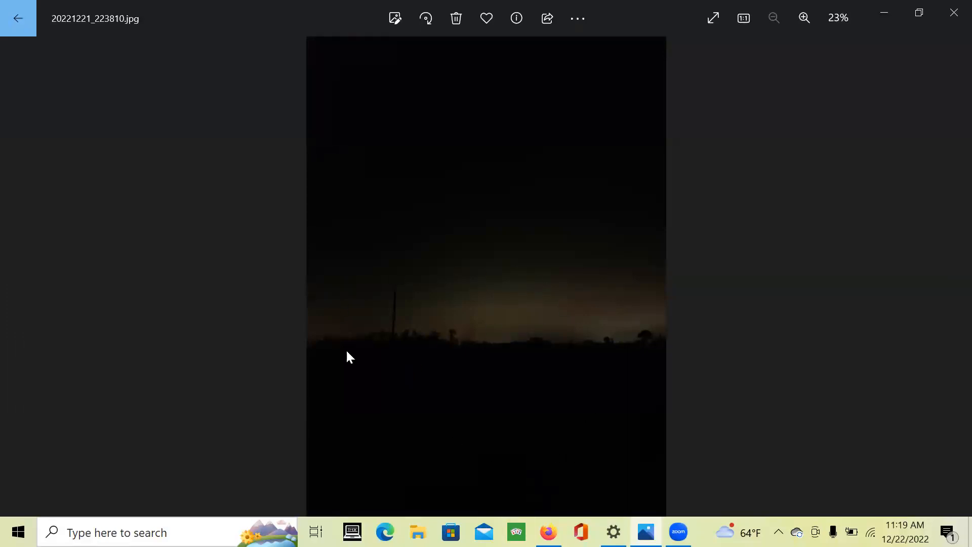
pyautogui.moveTo(234, 286)
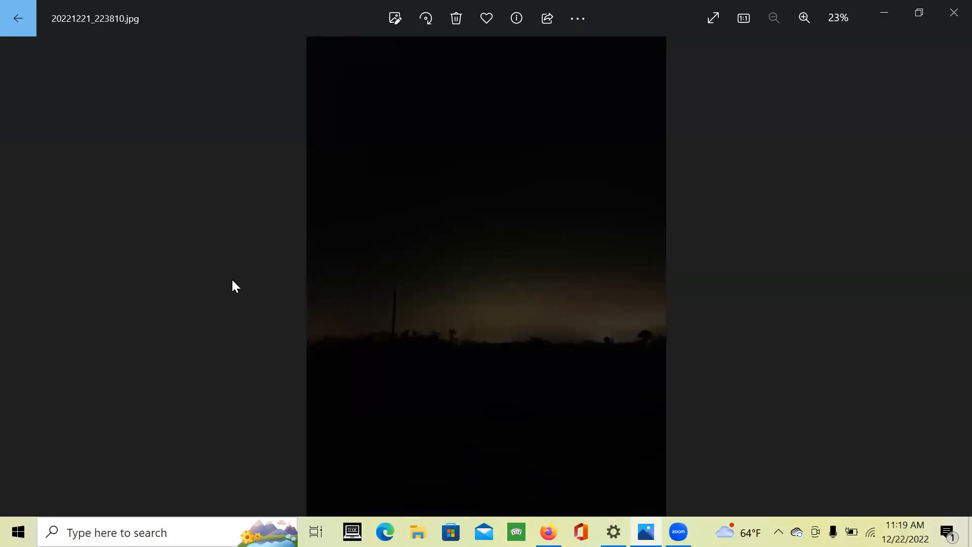
pyautogui.moveTo(434, 240)
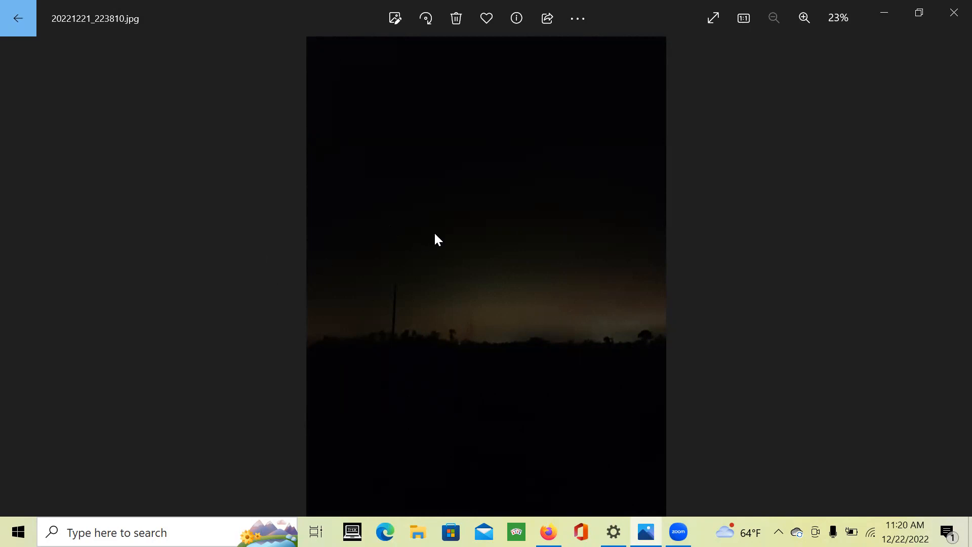
pyautogui.moveTo(361, 363)
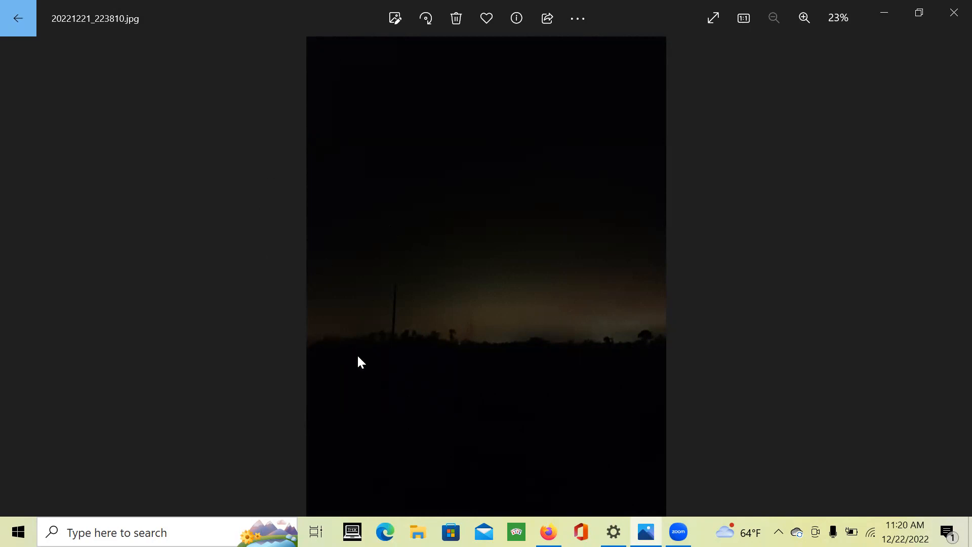
pyautogui.moveTo(552, 279)
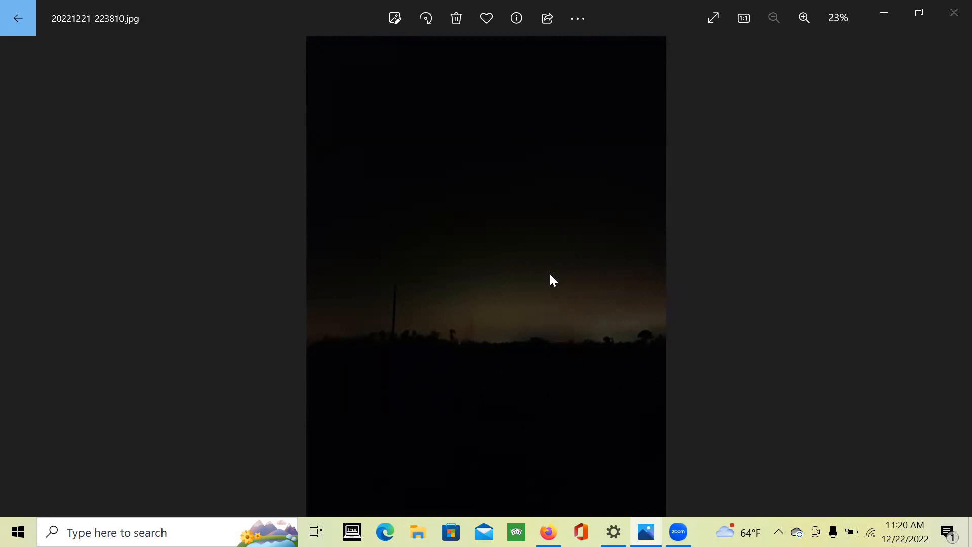
pyautogui.moveTo(509, 290)
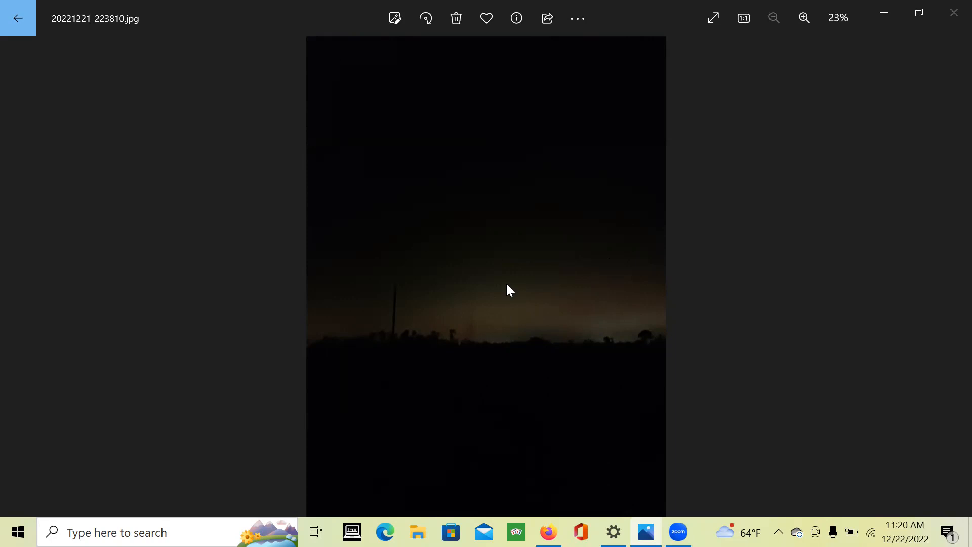
pyautogui.moveTo(951, 269)
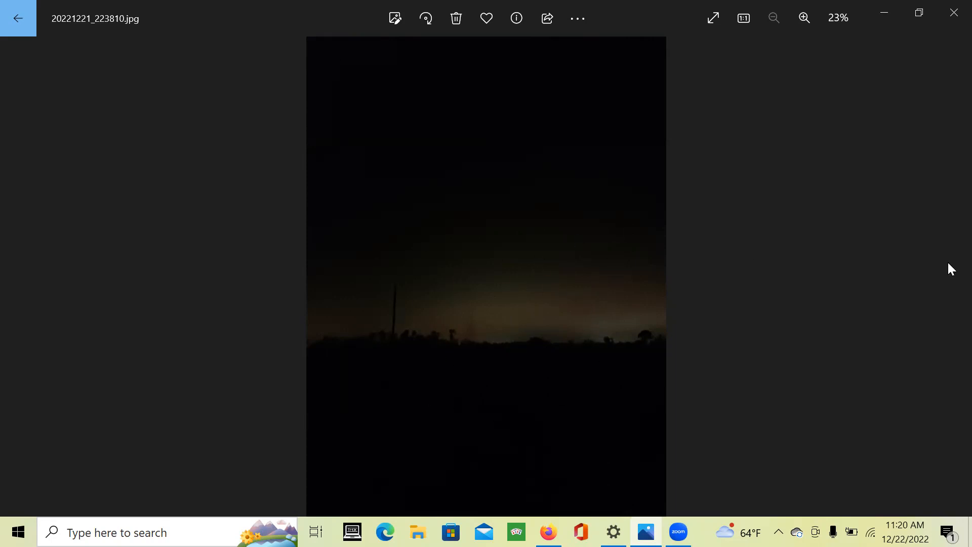
pyautogui.moveTo(381, 397)
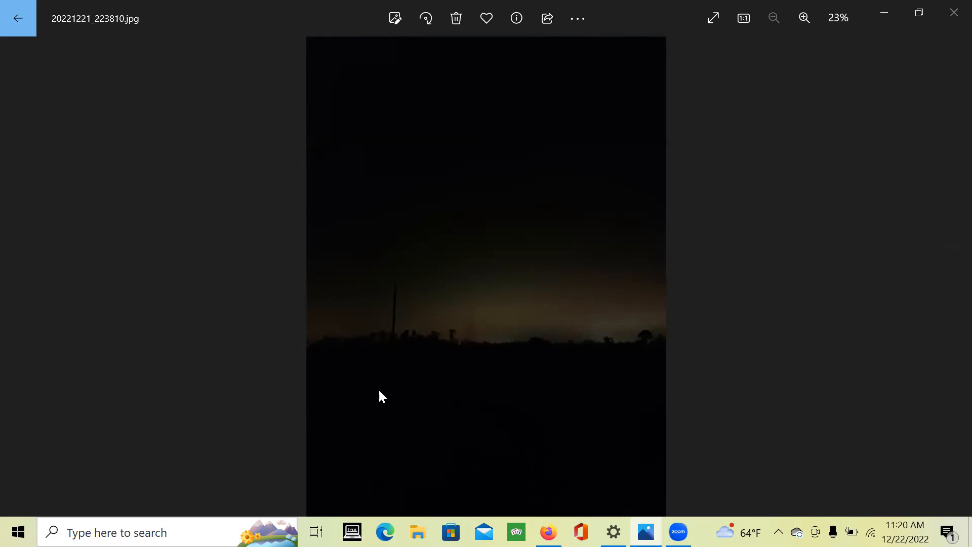
pyautogui.moveTo(930, 345)
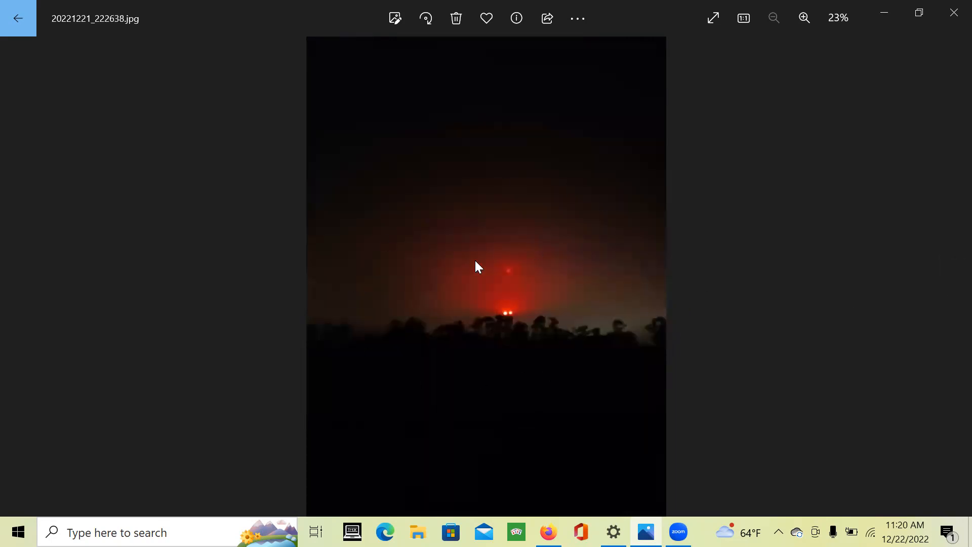
pyautogui.moveTo(546, 248)
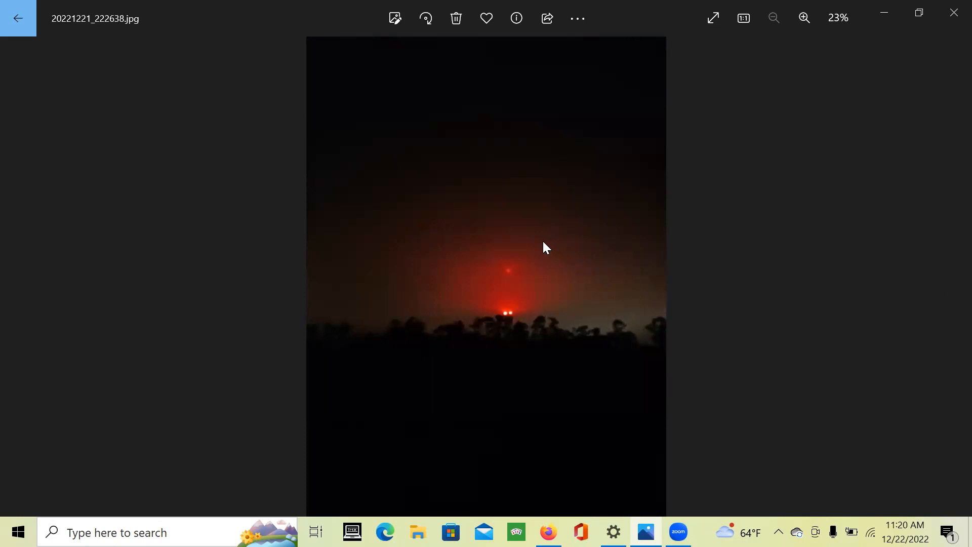
pyautogui.moveTo(762, 189)
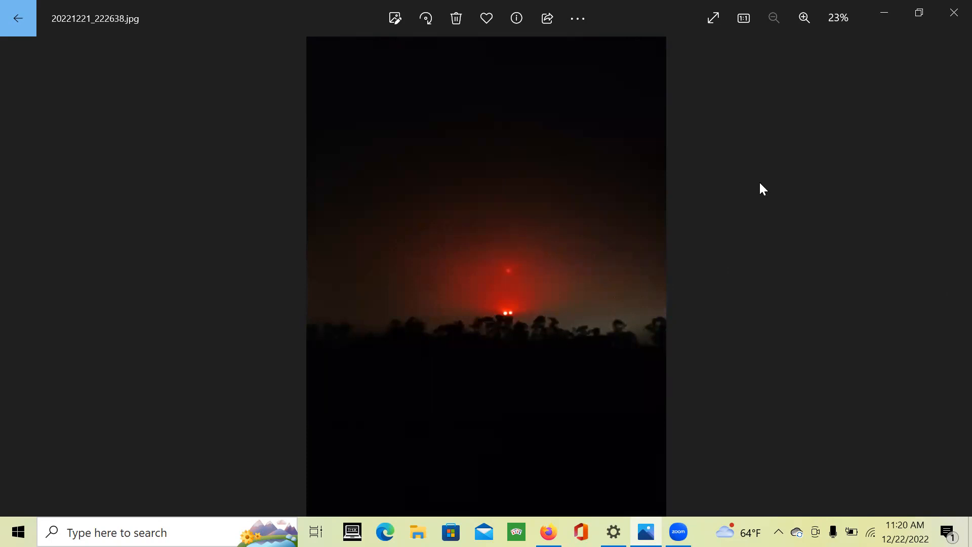
pyautogui.click(547, 532)
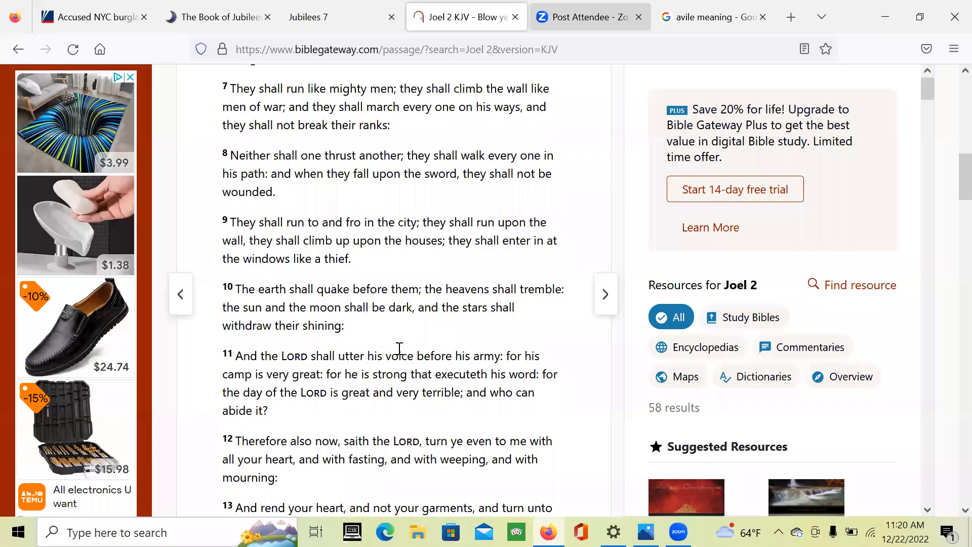
pyautogui.moveTo(353, 216)
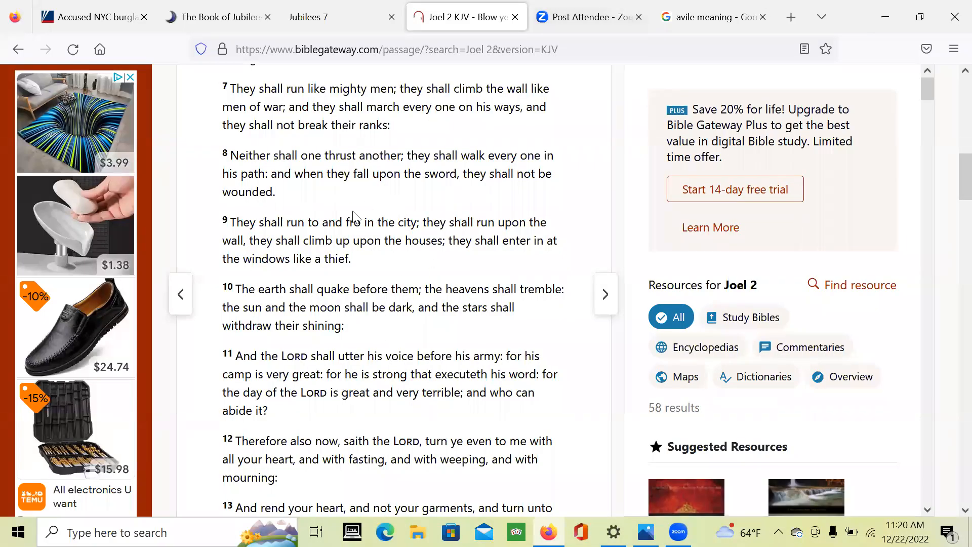
pyautogui.moveTo(457, 256)
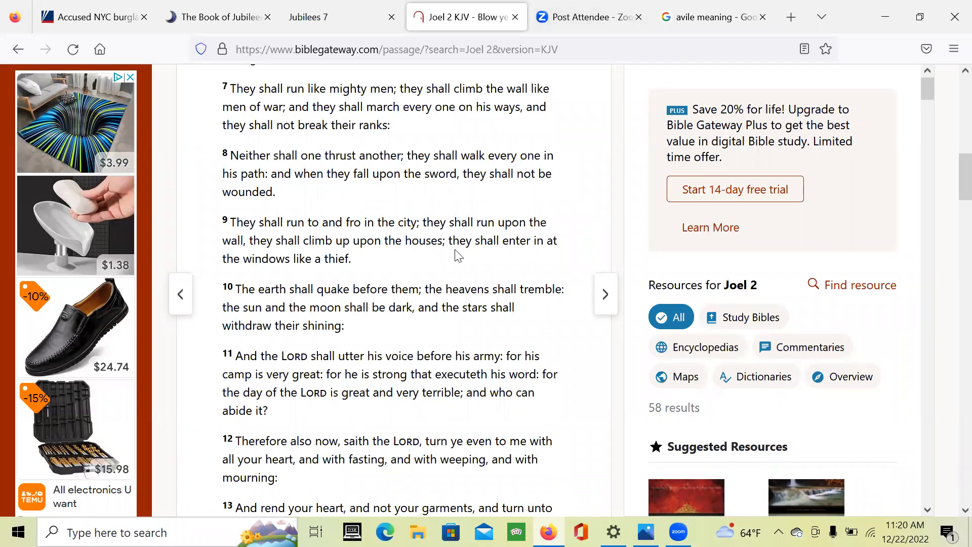
pyautogui.moveTo(500, 270)
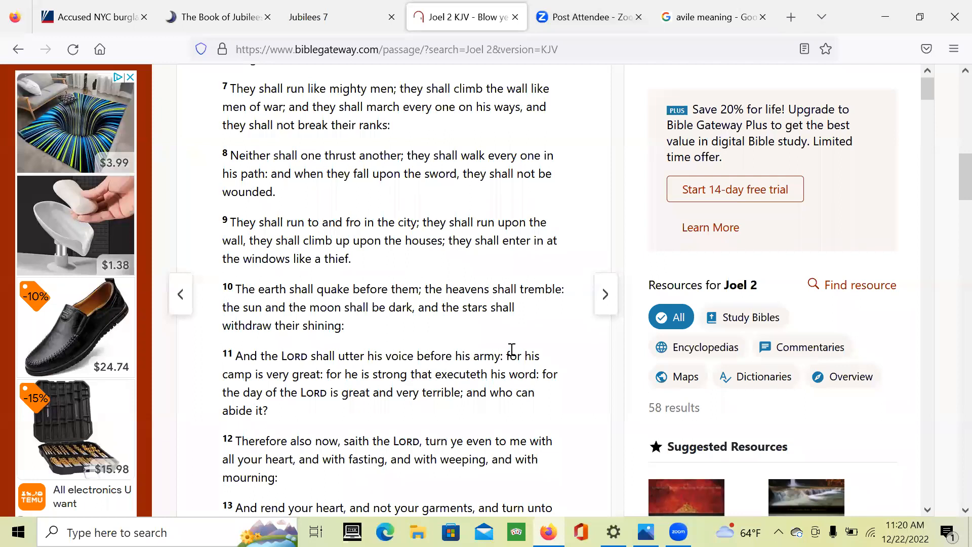
pyautogui.moveTo(310, 242)
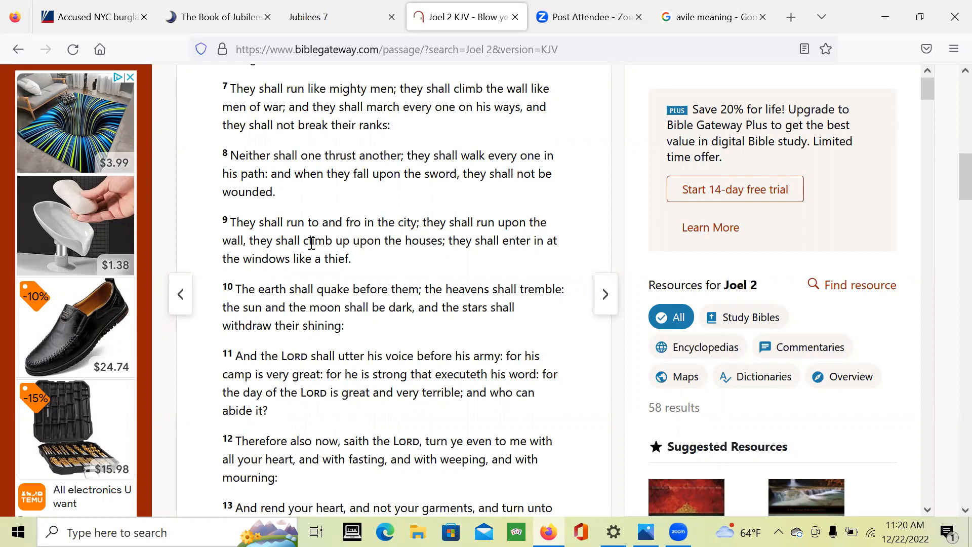
pyautogui.moveTo(489, 242)
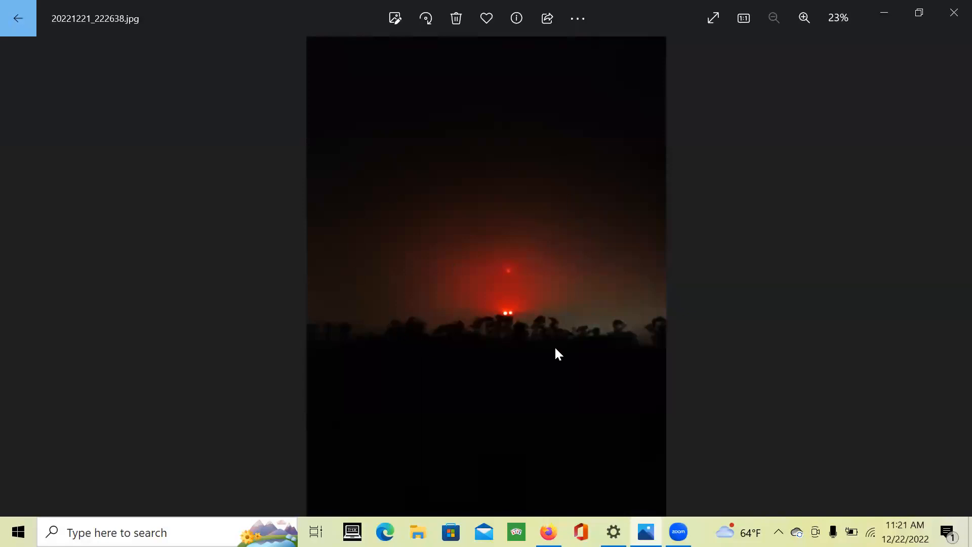
pyautogui.moveTo(461, 395)
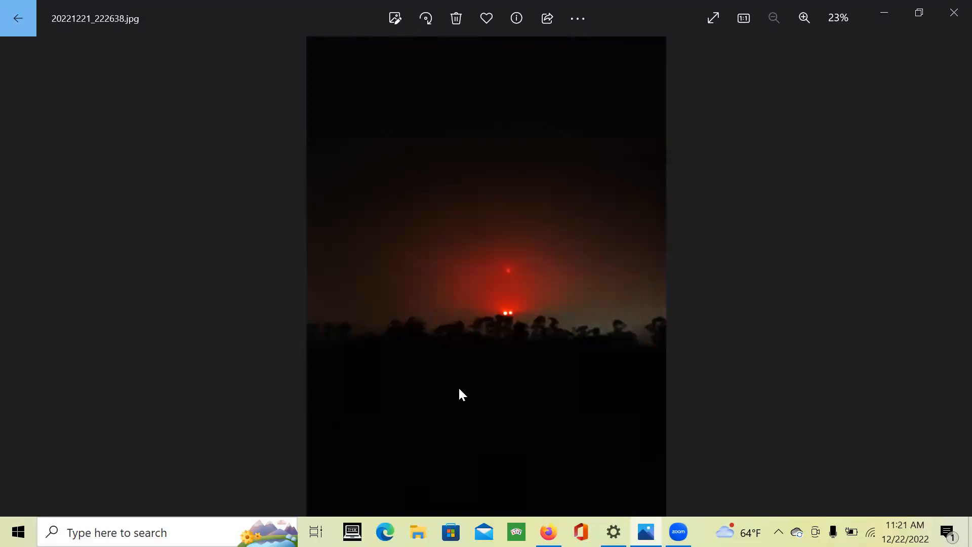
pyautogui.moveTo(451, 216)
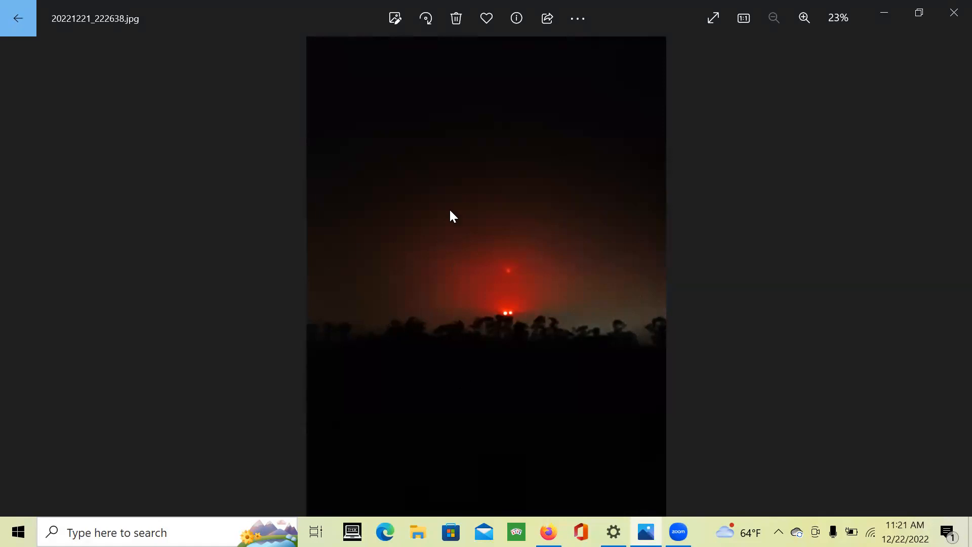
pyautogui.moveTo(503, 296)
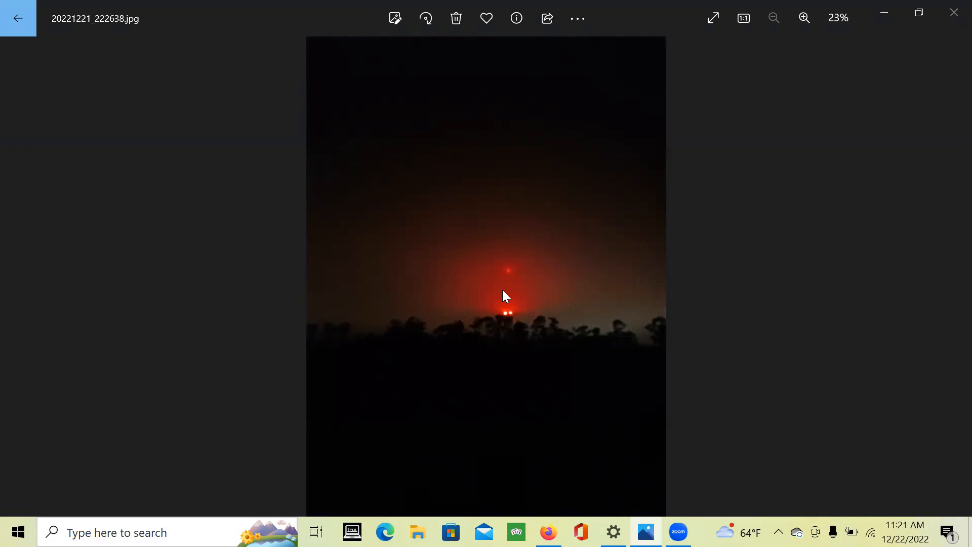
pyautogui.moveTo(478, 271)
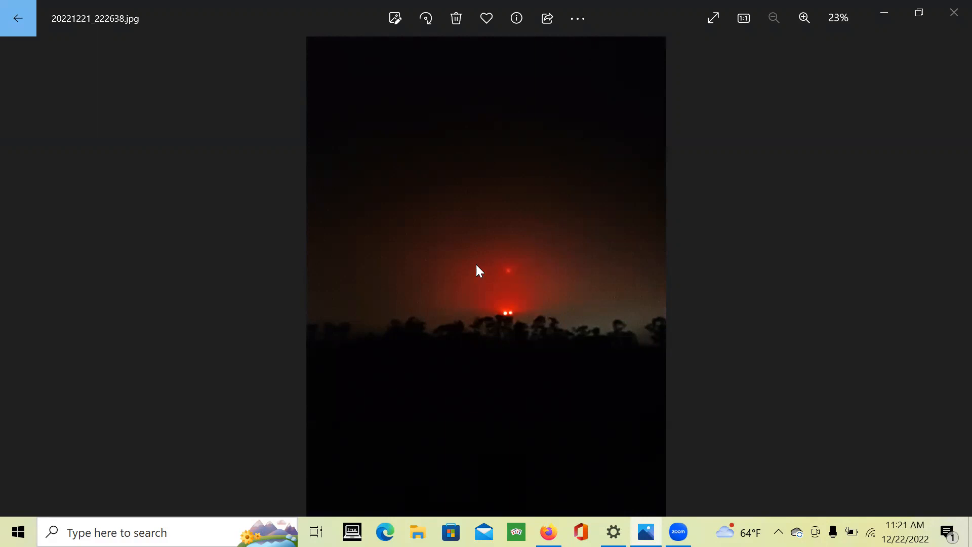
pyautogui.moveTo(884, 12)
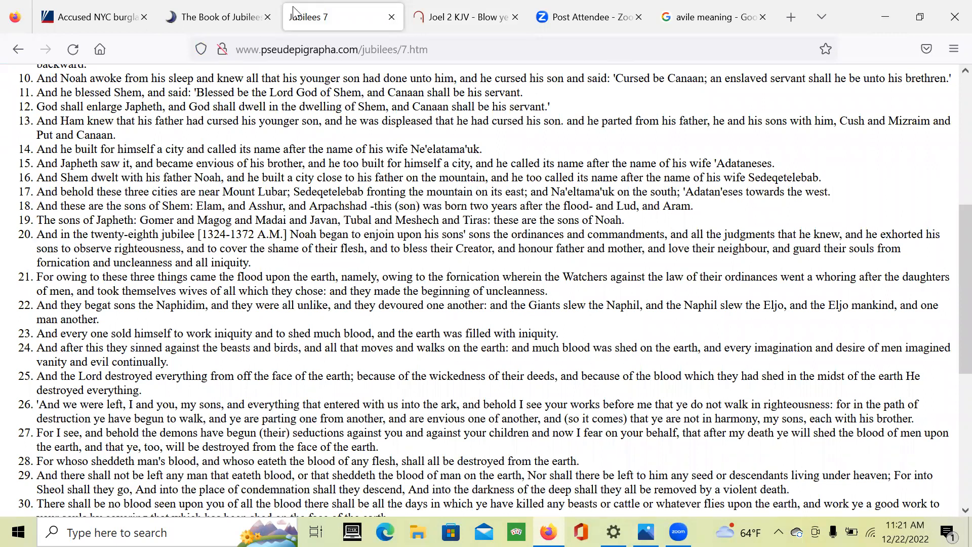
pyautogui.moveTo(292, 6)
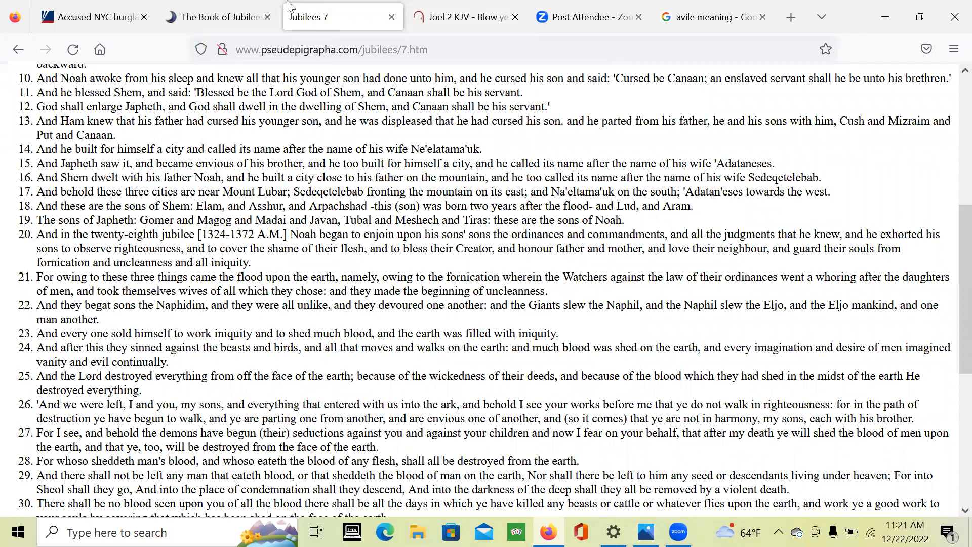
pyautogui.moveTo(333, 276)
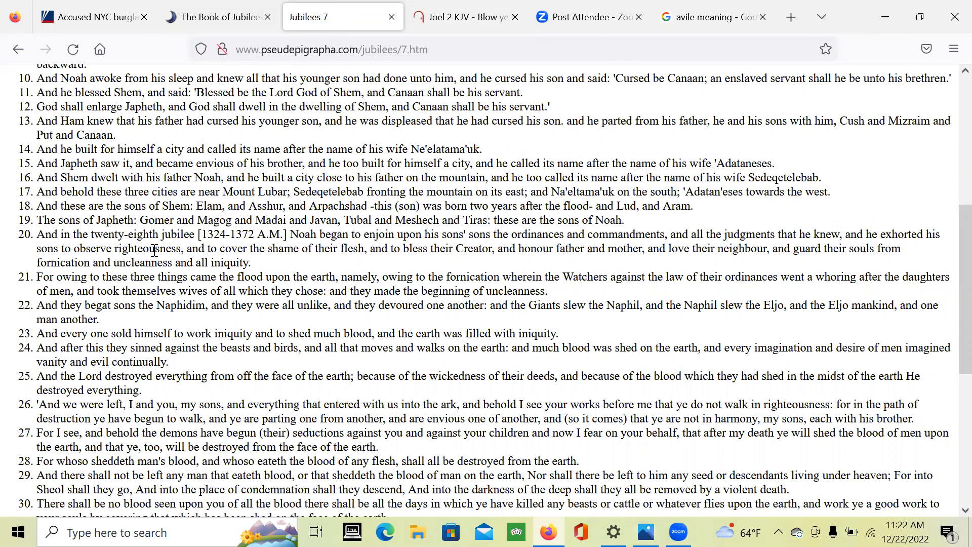
pyautogui.moveTo(398, 234)
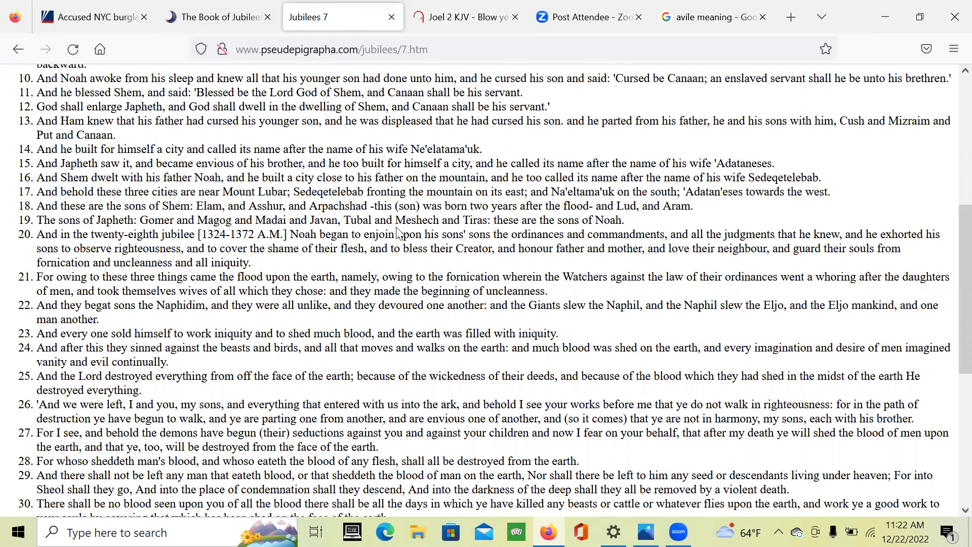
pyautogui.moveTo(654, 239)
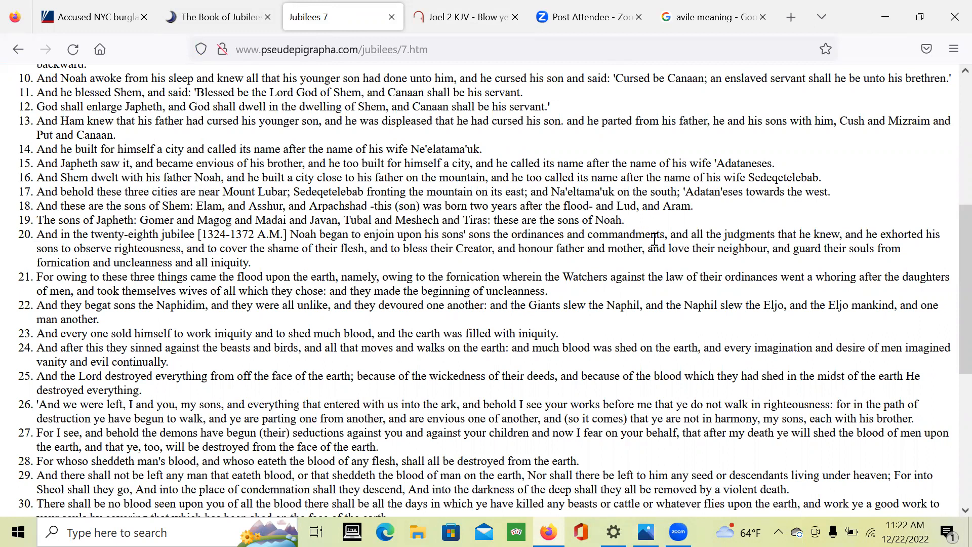
pyautogui.moveTo(843, 256)
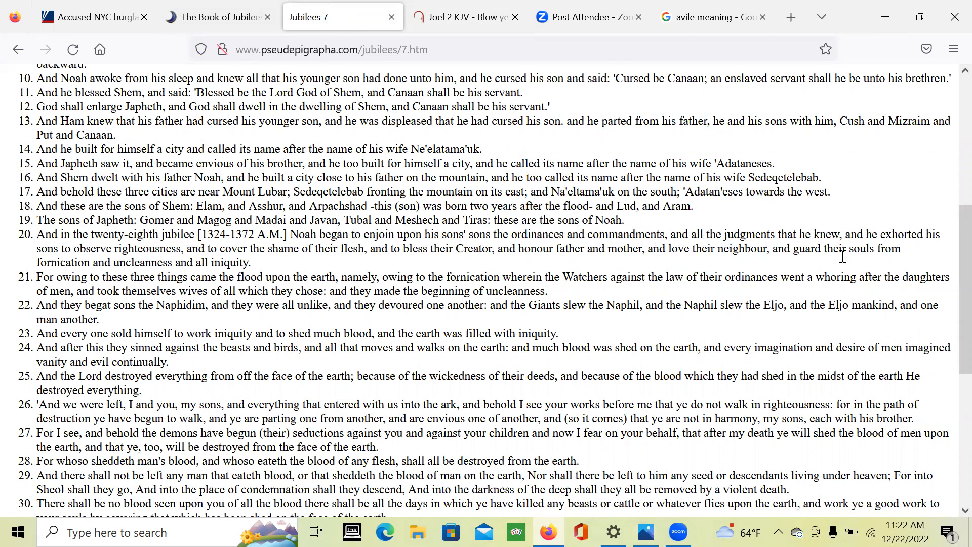
pyautogui.moveTo(570, 293)
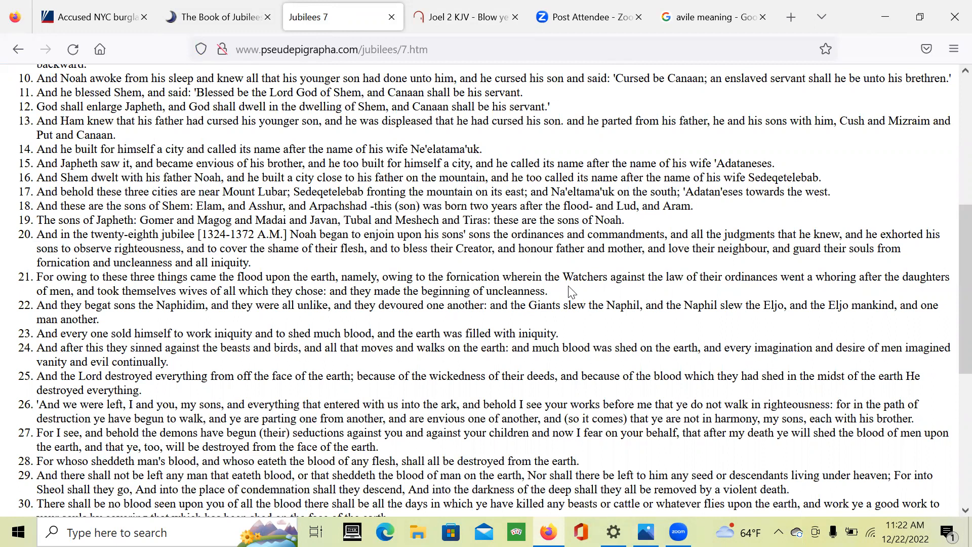
pyautogui.moveTo(267, 253)
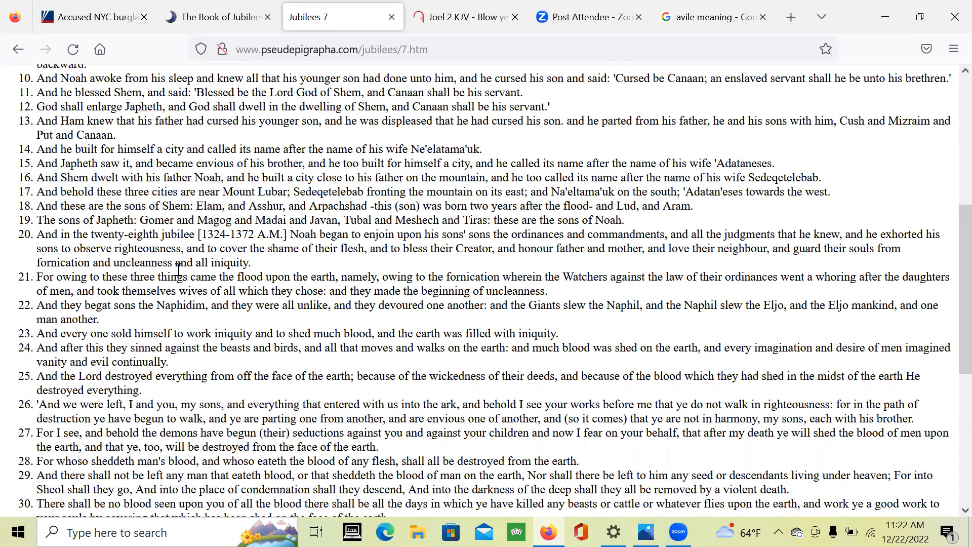
pyautogui.moveTo(234, 261)
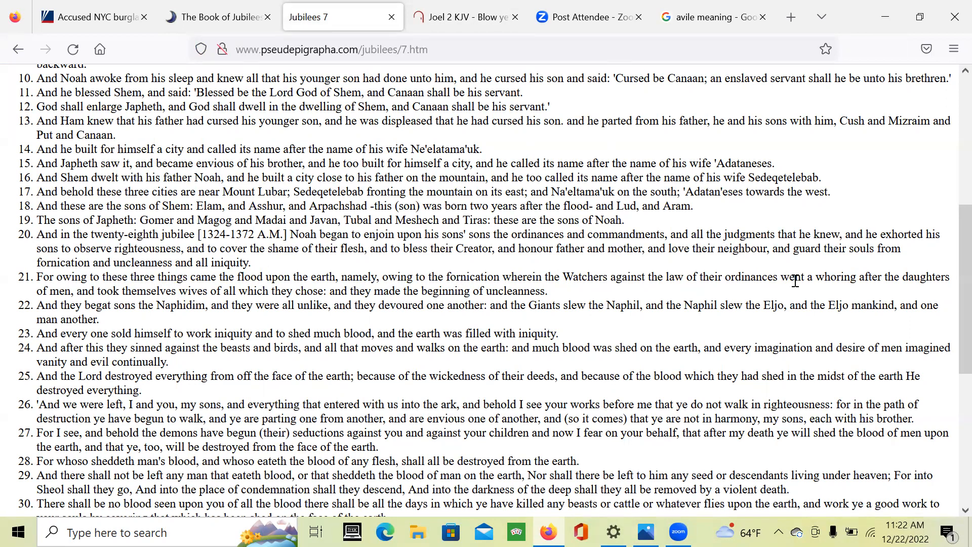
pyautogui.moveTo(113, 287)
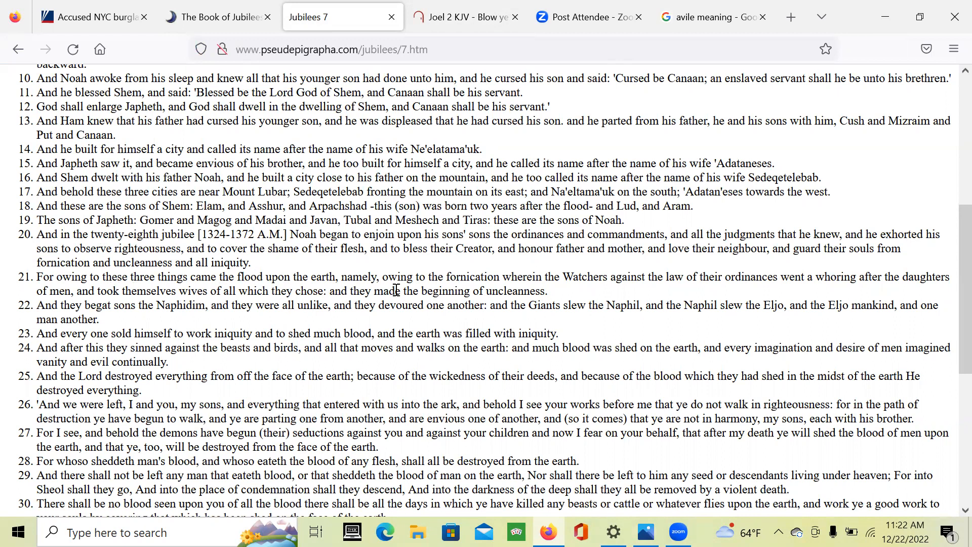
pyautogui.moveTo(512, 300)
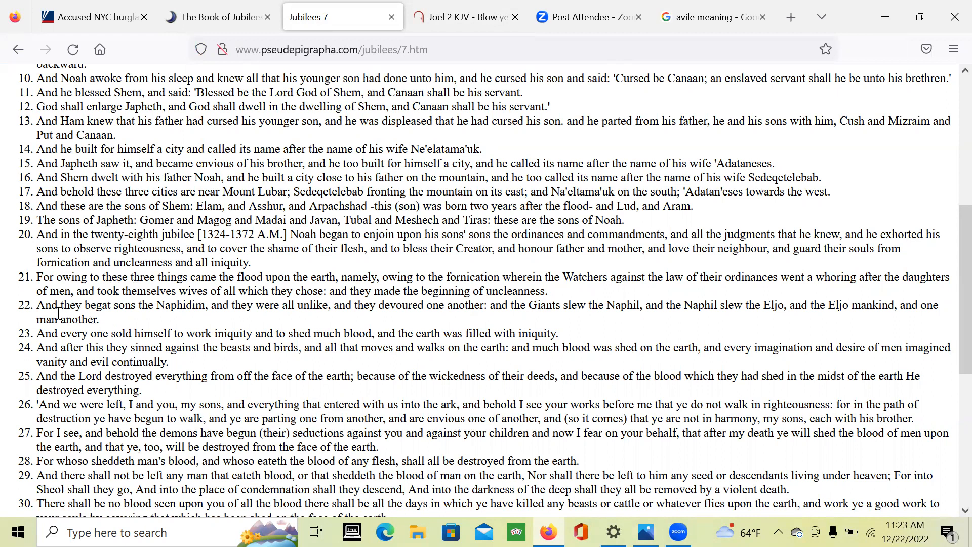
pyautogui.moveTo(218, 309)
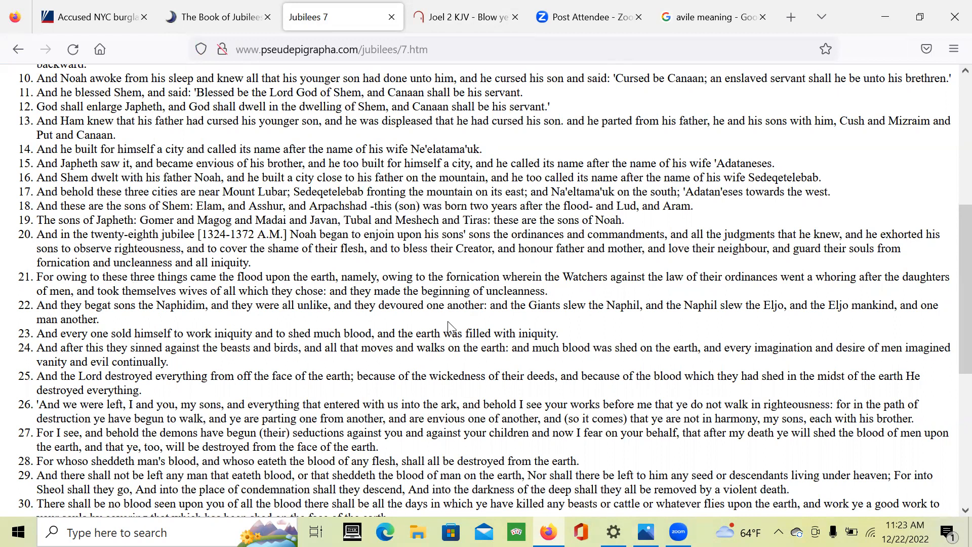
pyautogui.moveTo(628, 318)
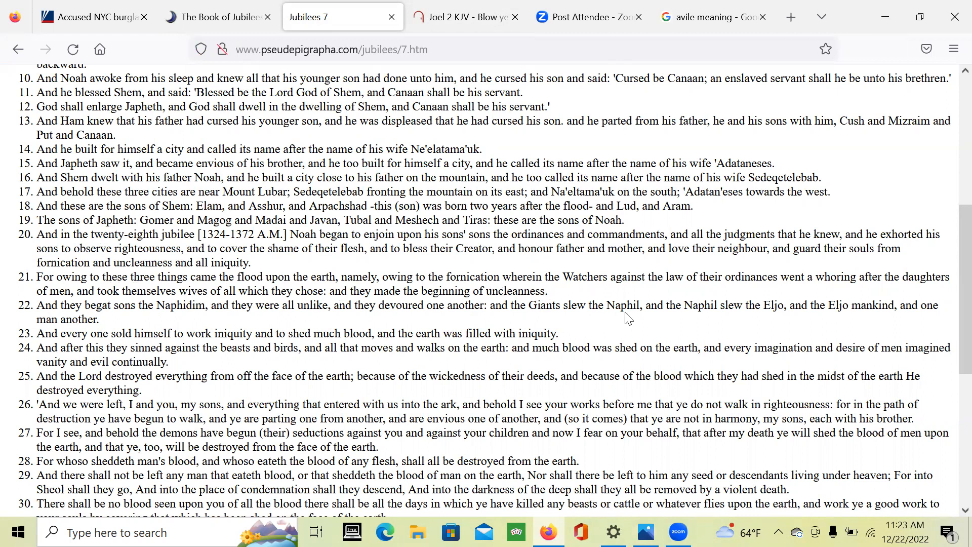
pyautogui.moveTo(822, 293)
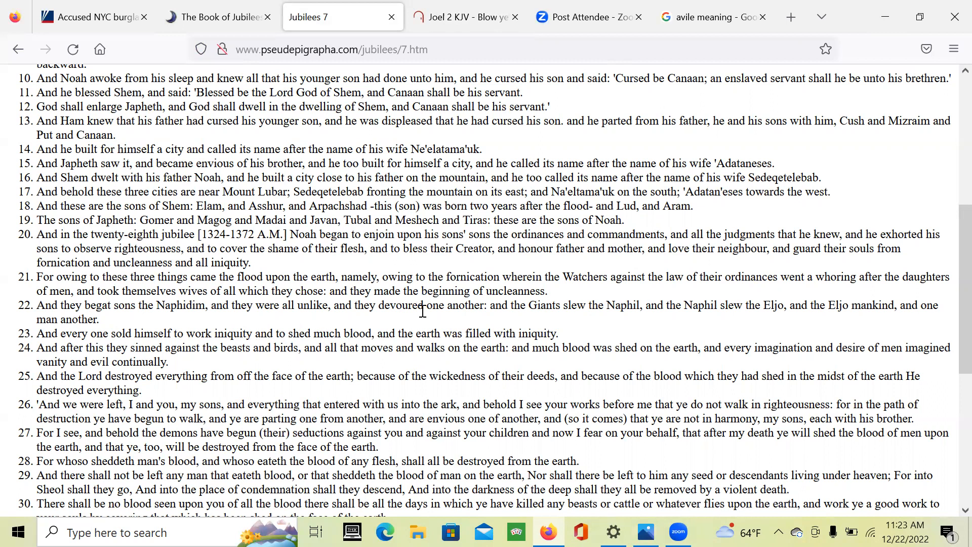
pyautogui.moveTo(464, 345)
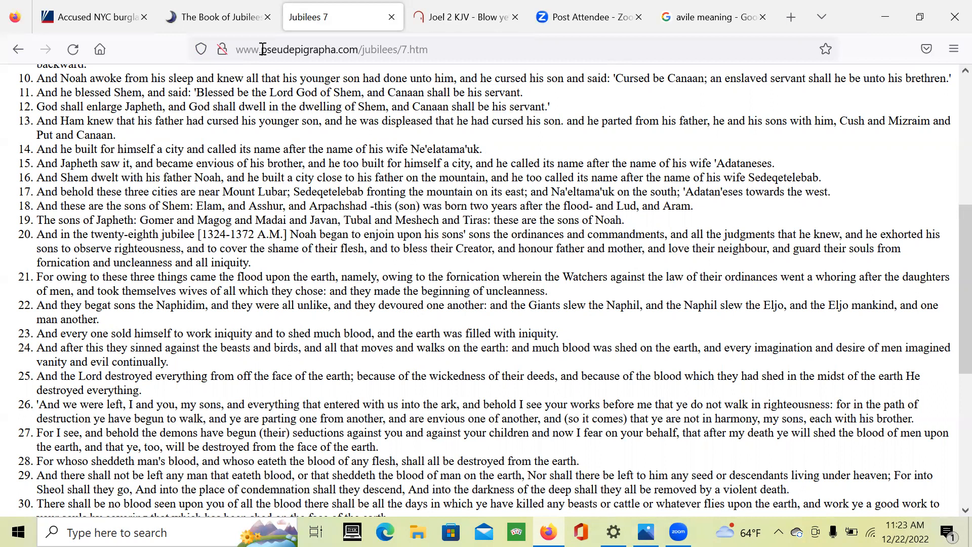
pyautogui.moveTo(231, 61)
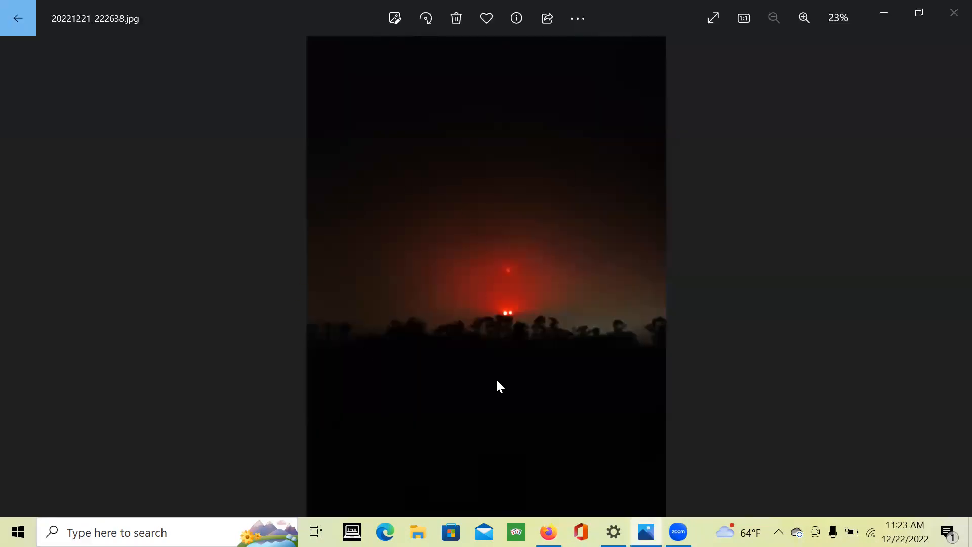
pyautogui.moveTo(510, 229)
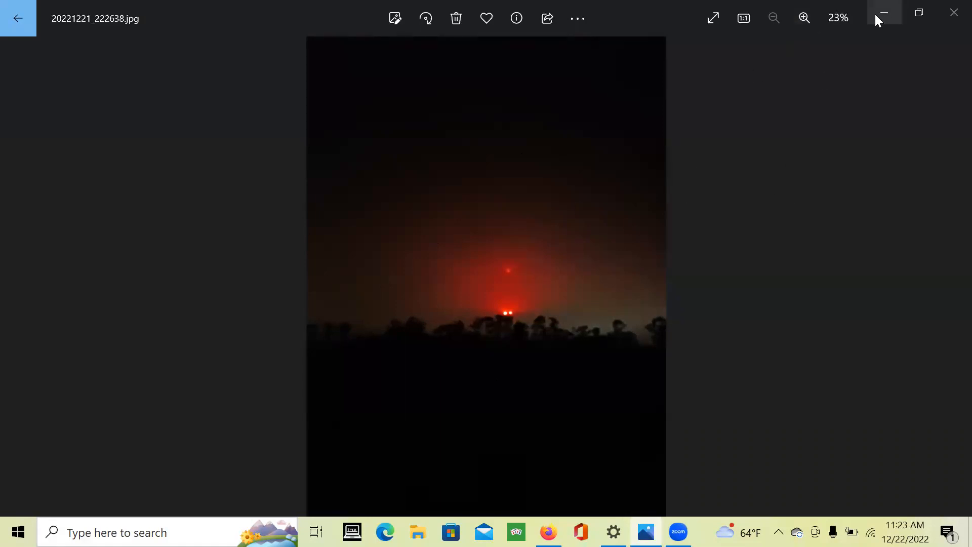
pyautogui.moveTo(883, 12)
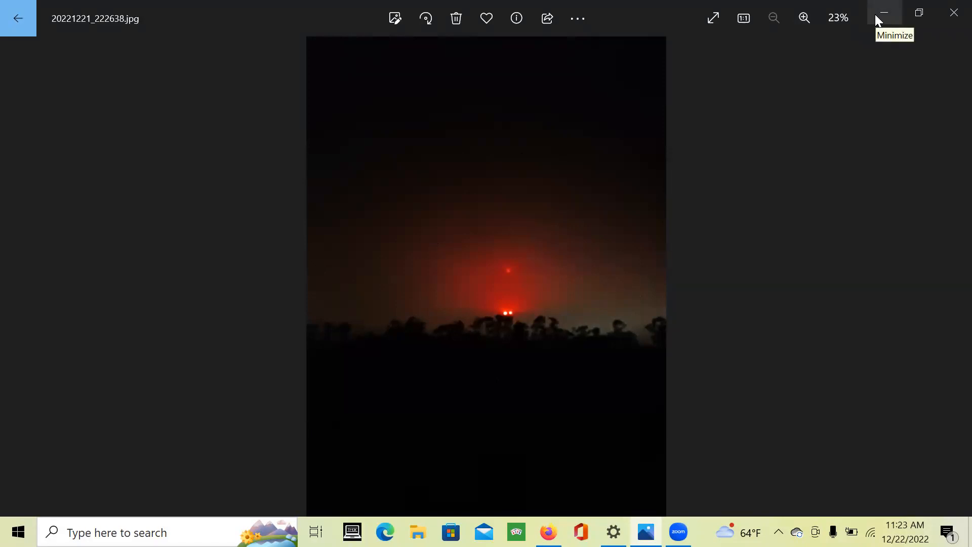
pyautogui.moveTo(563, 255)
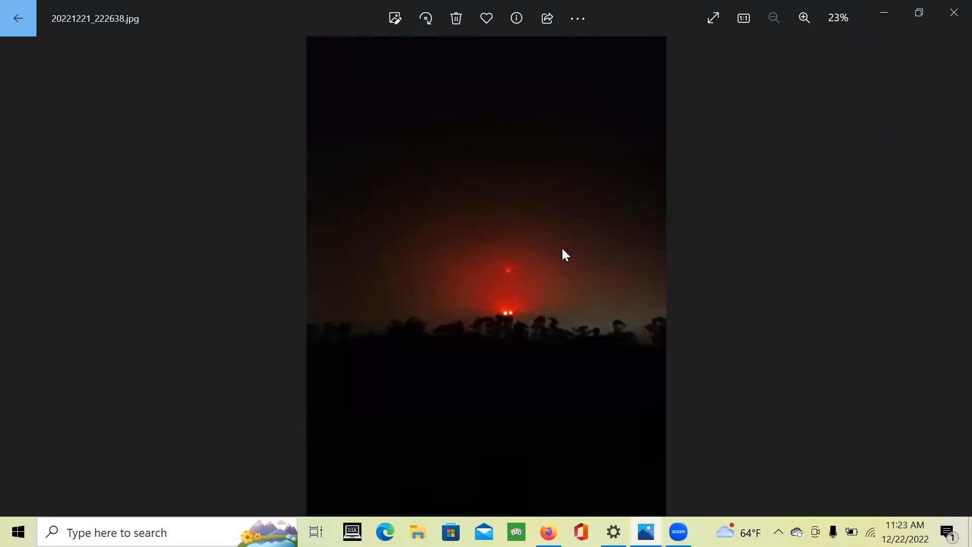
pyautogui.moveTo(692, 155)
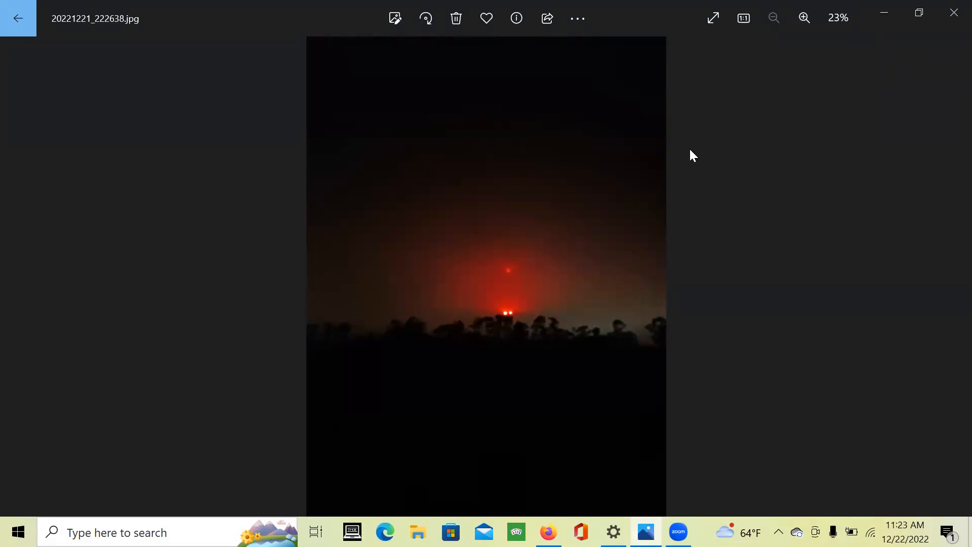
pyautogui.moveTo(848, 33)
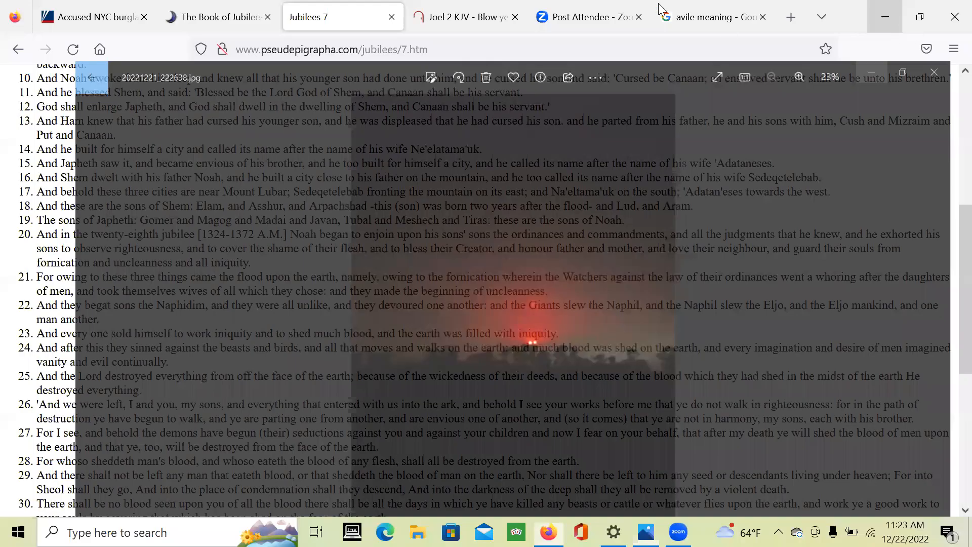
# Show the Joel 2 KJV tab scrolled to verses 9 through 15.
pyautogui.click(463, 17)
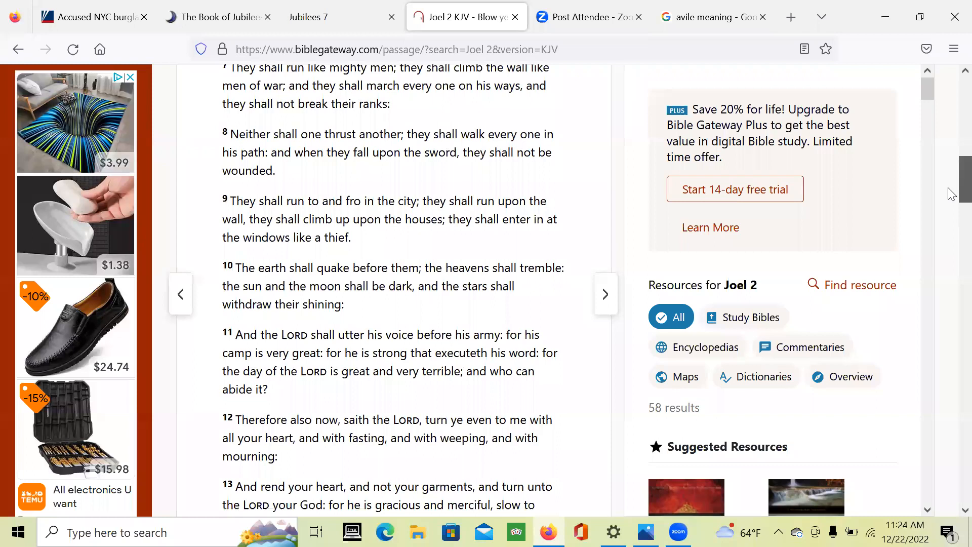
pyautogui.scroll(-3)
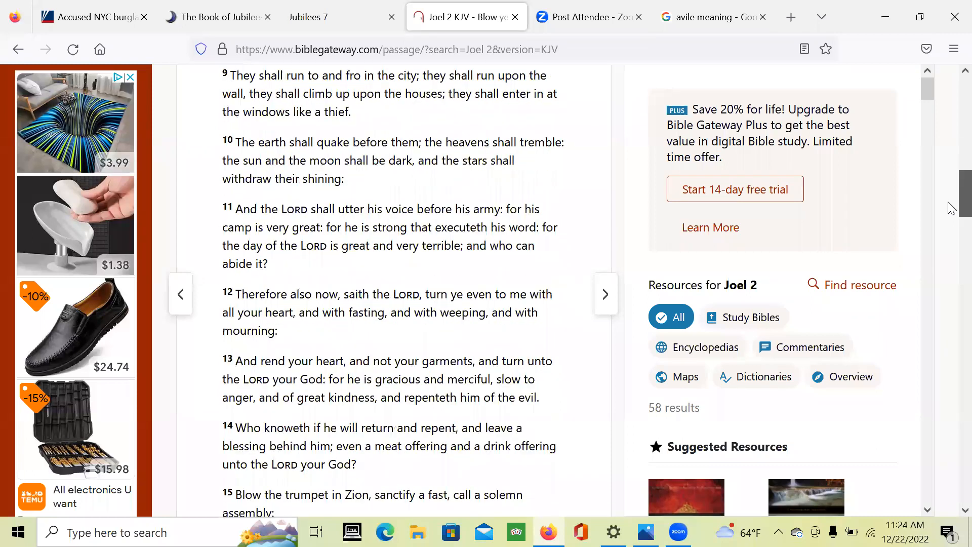
pyautogui.scroll(-3)
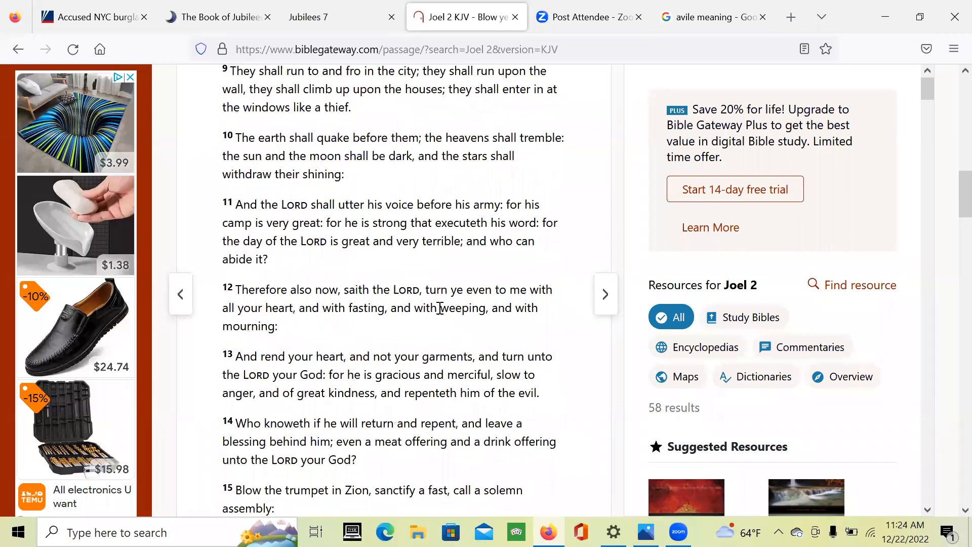
pyautogui.moveTo(244, 321)
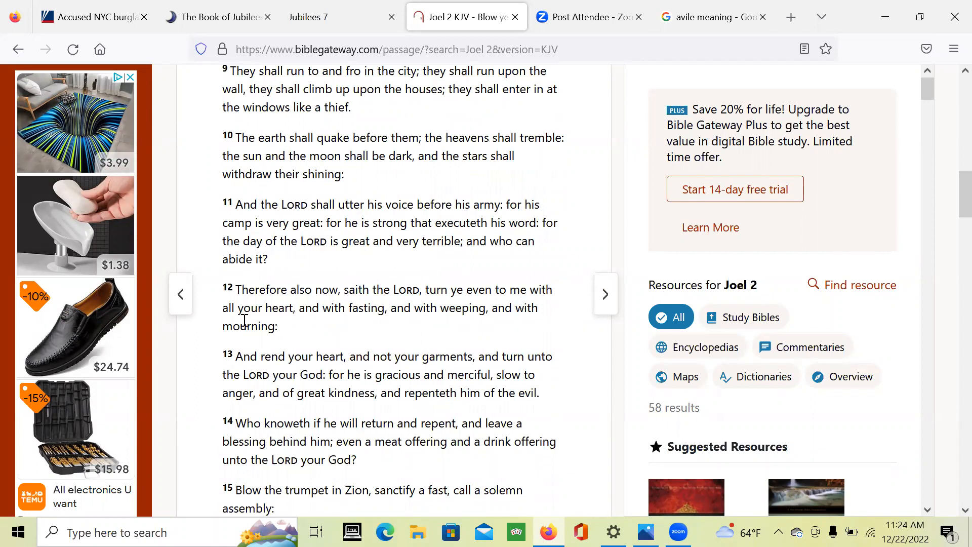
pyautogui.moveTo(447, 341)
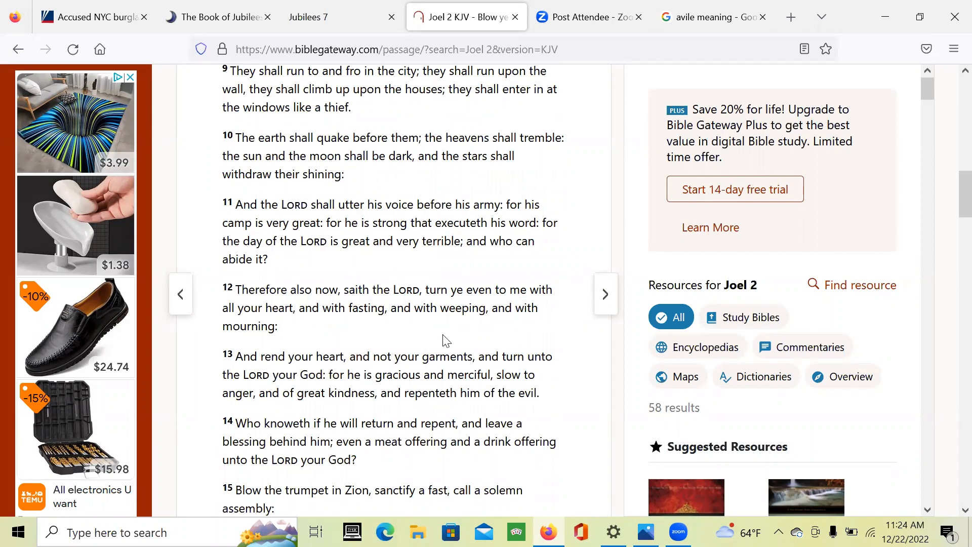
pyautogui.moveTo(393, 354)
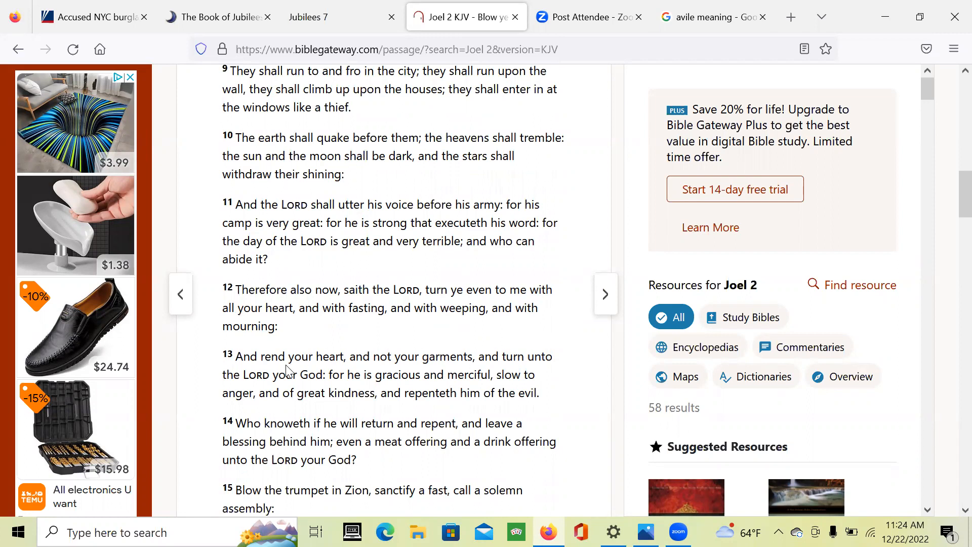
pyautogui.moveTo(546, 382)
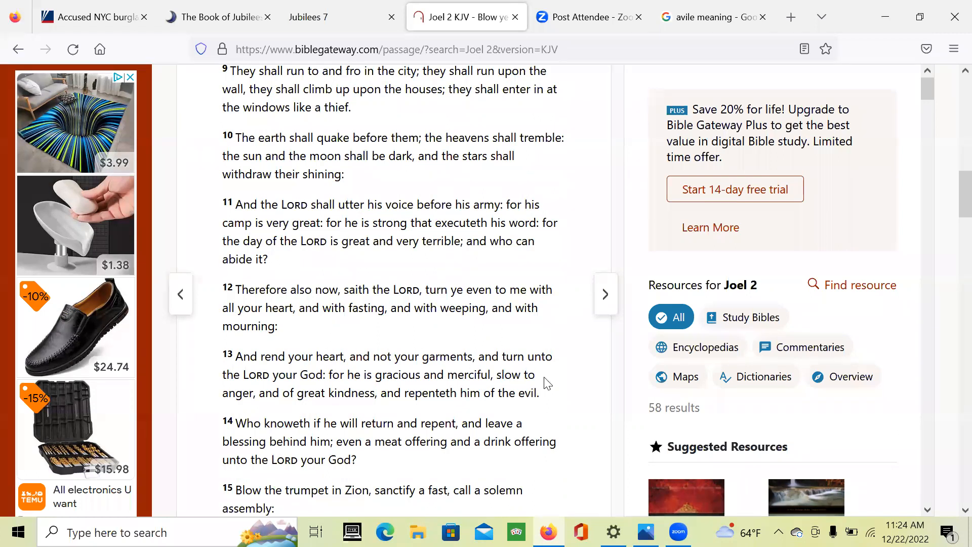
pyautogui.moveTo(412, 406)
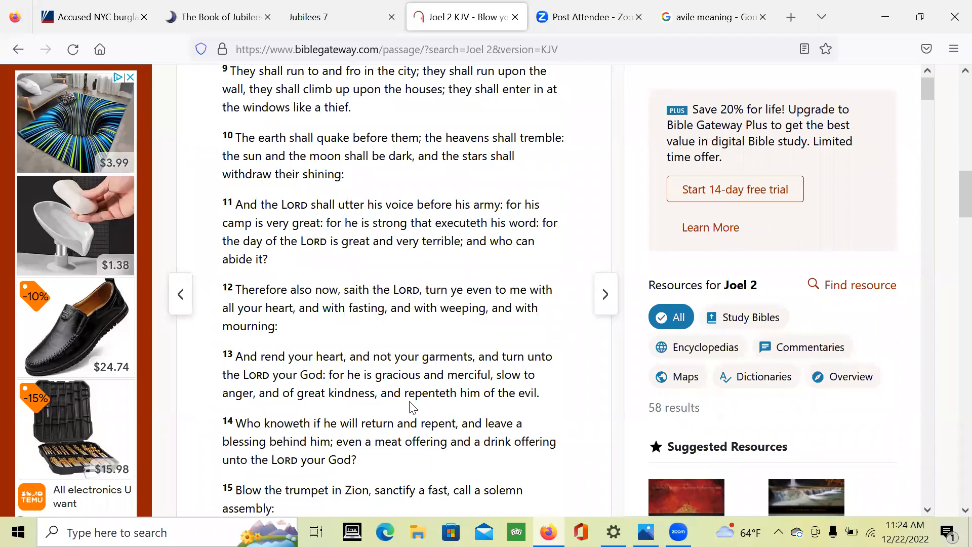
pyautogui.moveTo(548, 393)
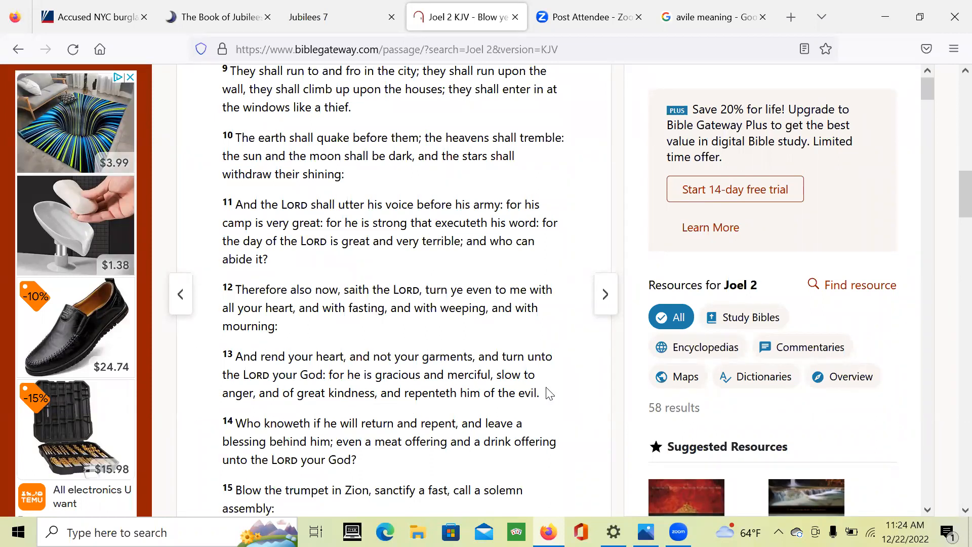
pyautogui.moveTo(412, 221)
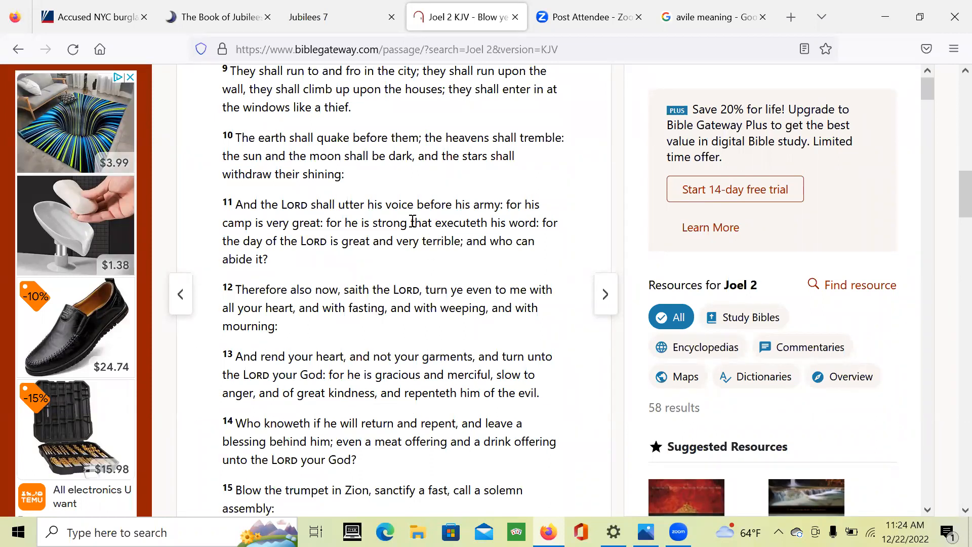
pyautogui.moveTo(539, 296)
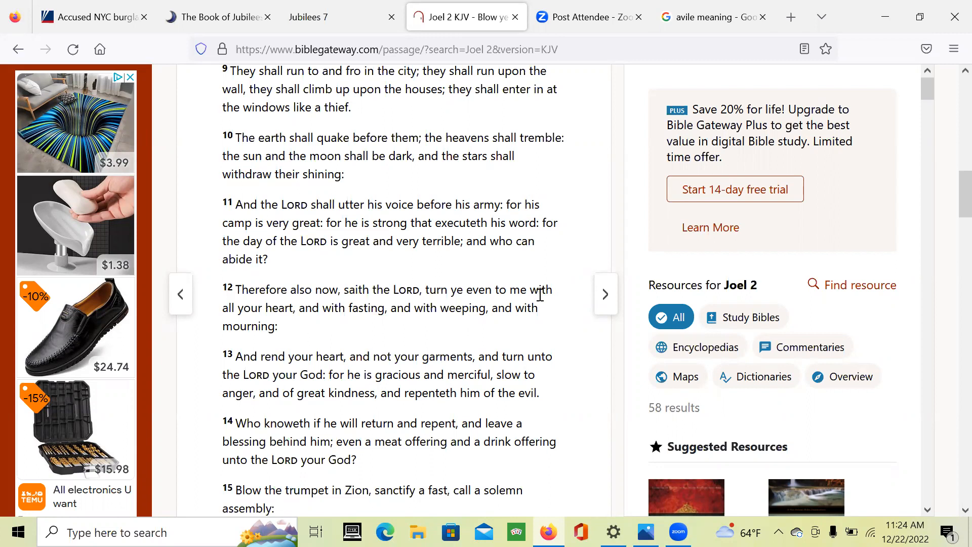
pyautogui.moveTo(569, 441)
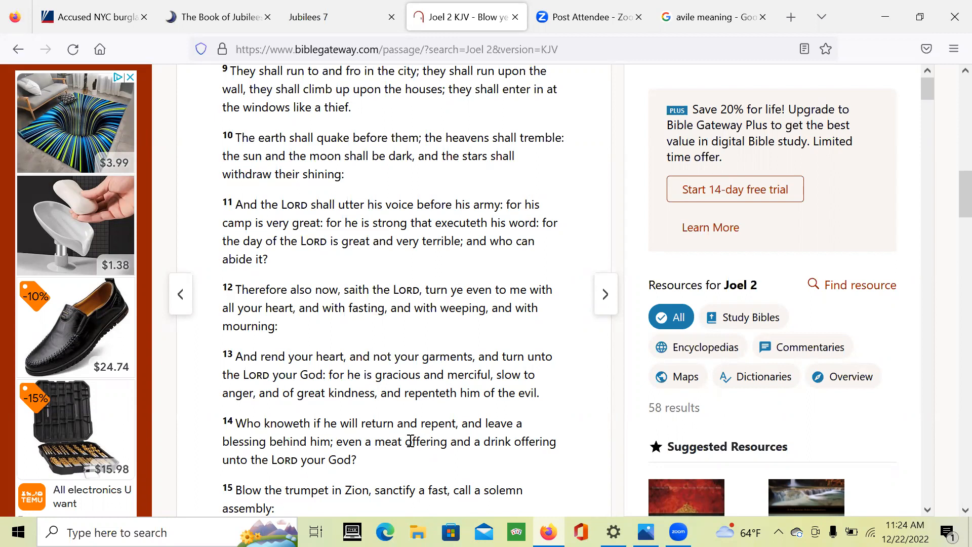
pyautogui.moveTo(447, 211)
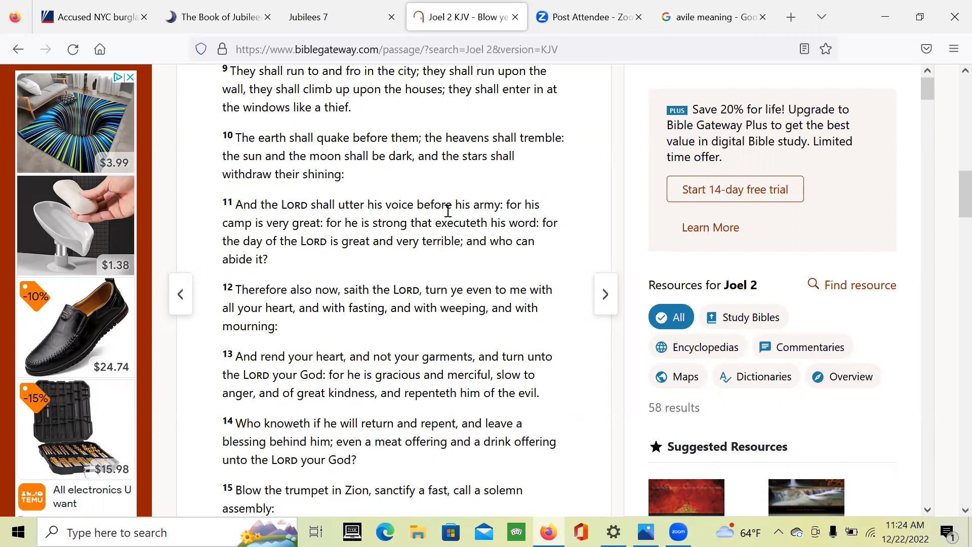
pyautogui.moveTo(245, 6)
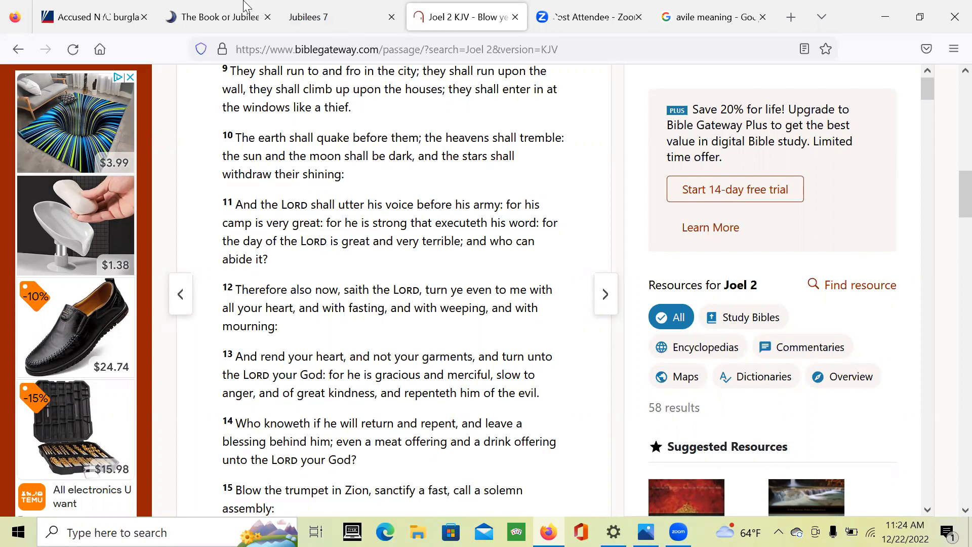
# Cycle through the Photos images, past the dark horizon photo, back to 20221221_222638.jpg.
pyautogui.click(644, 532)
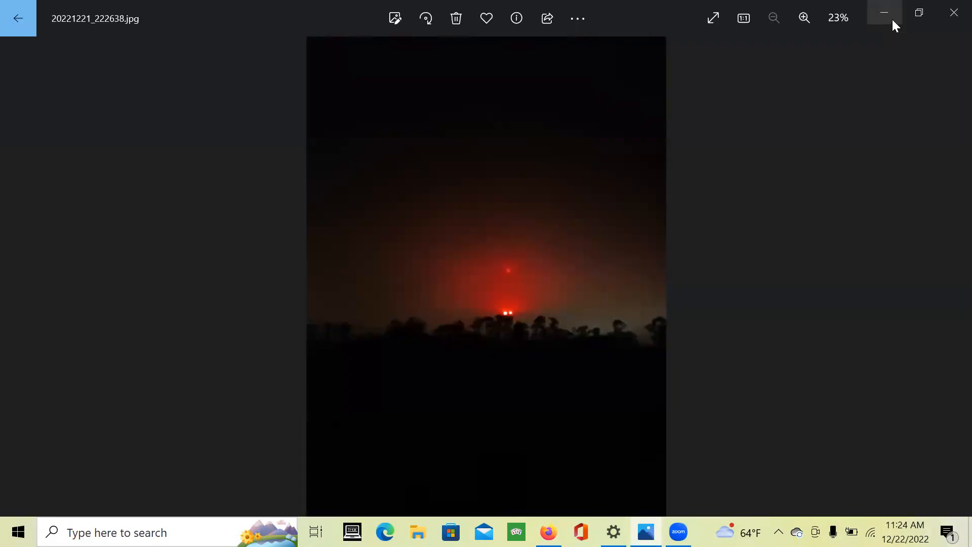
pyautogui.click(954, 276)
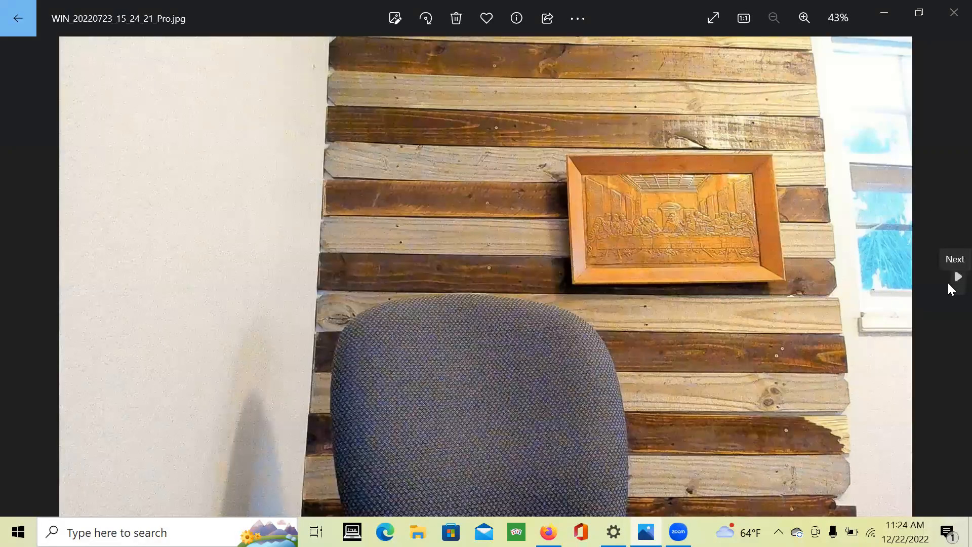
pyautogui.click(954, 275)
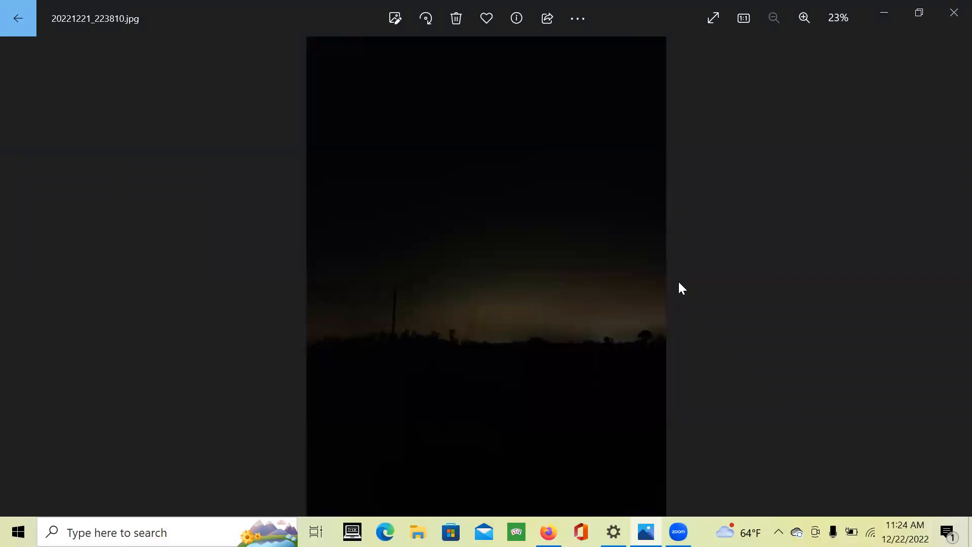
pyautogui.click(958, 276)
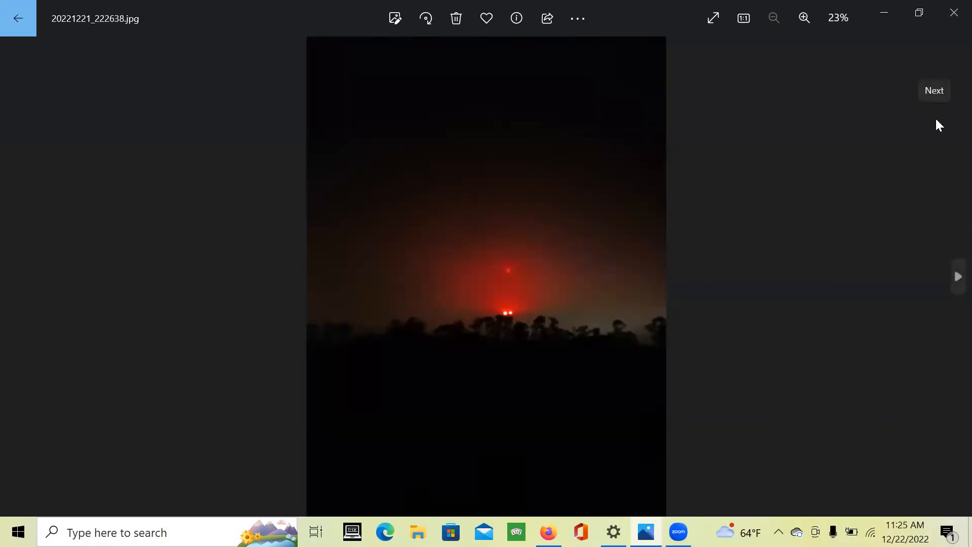
pyautogui.moveTo(717, 80)
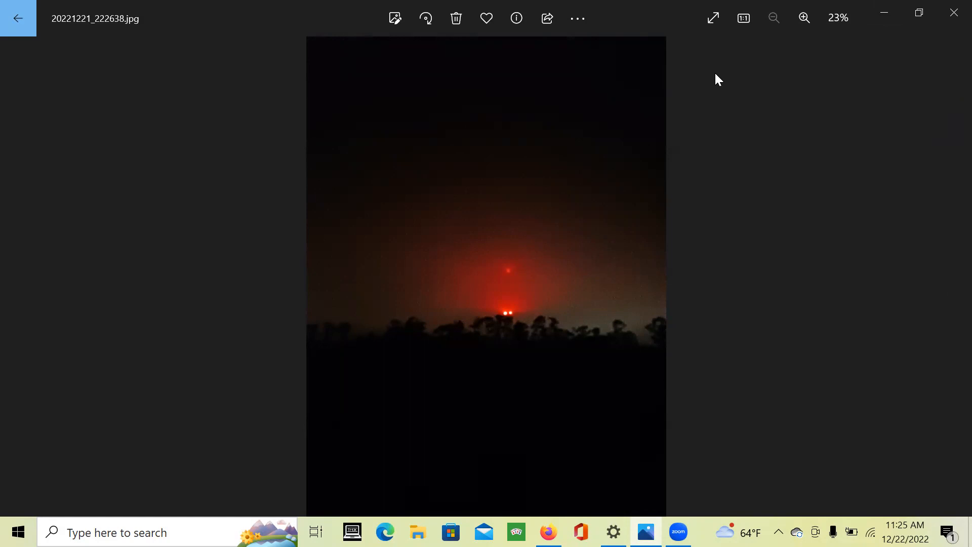
pyautogui.moveTo(777, 231)
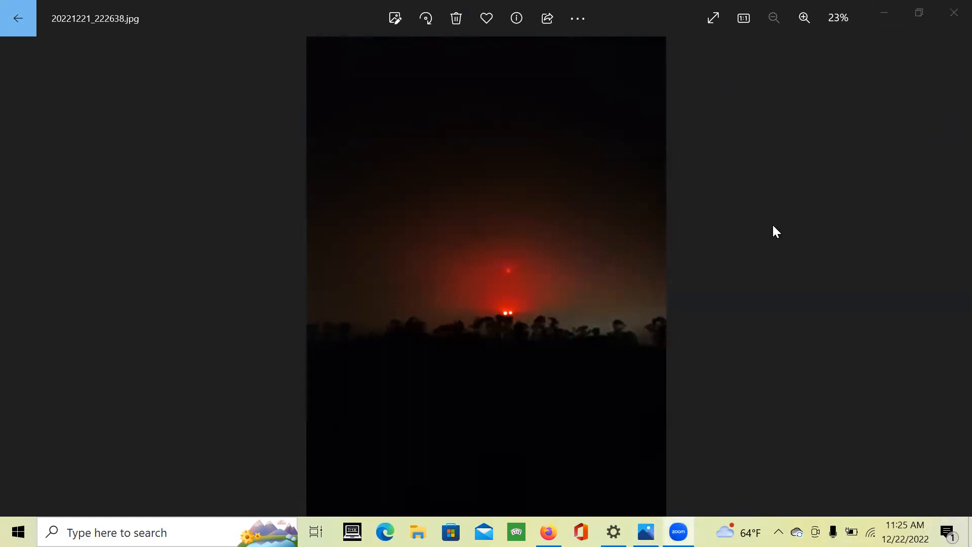